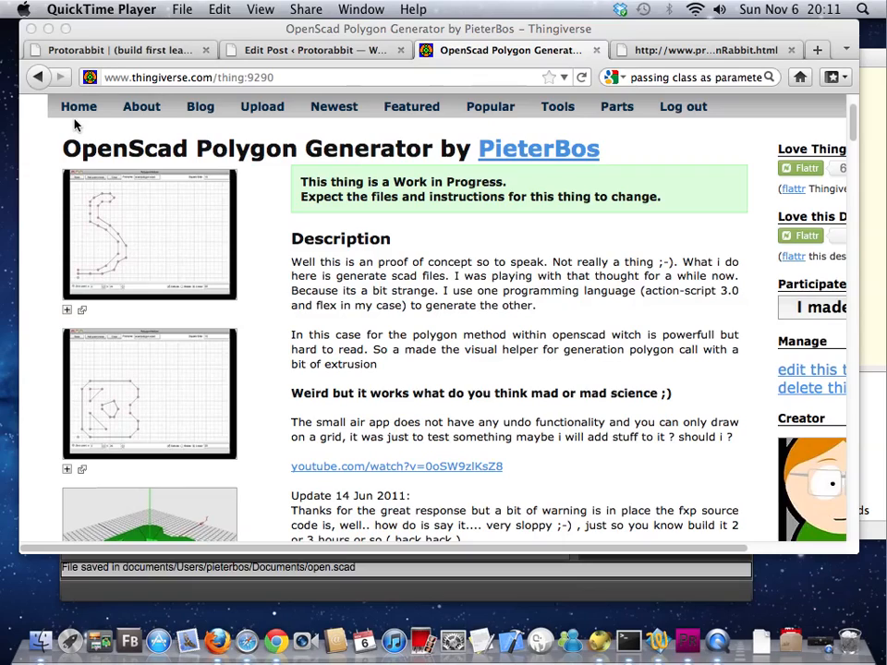
mouse_move(178, 178)
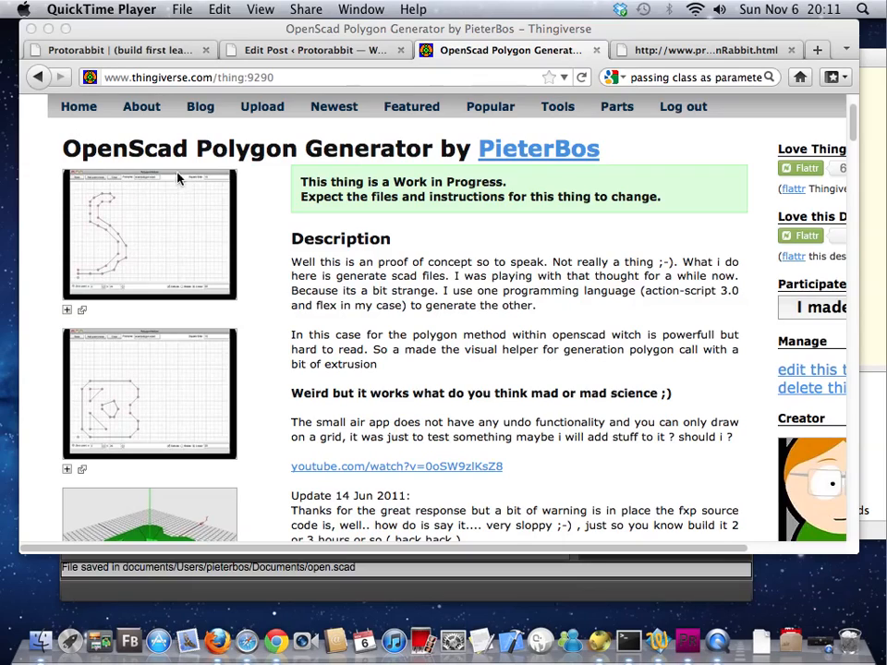
Step: Compare the online Polygon Rabbit tool in PolygonRabbit.html with the desktop app
scroll(up, 3)
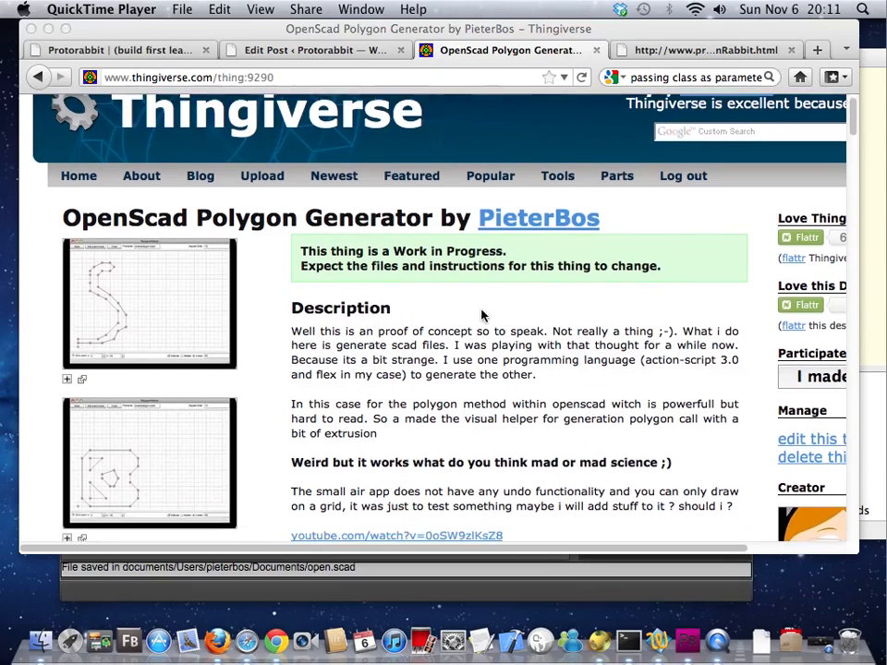
scroll(down, 3)
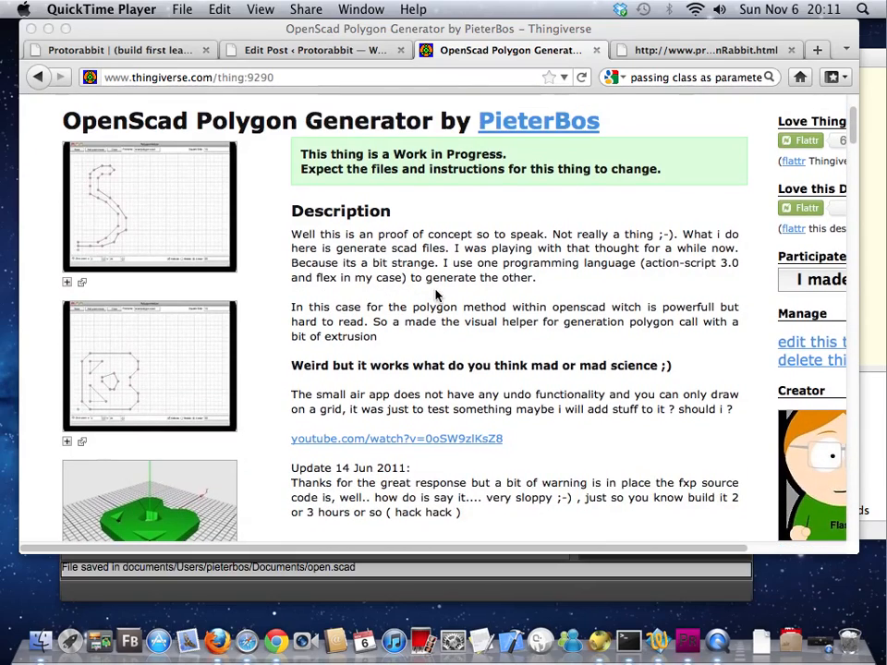
scroll(down, 3)
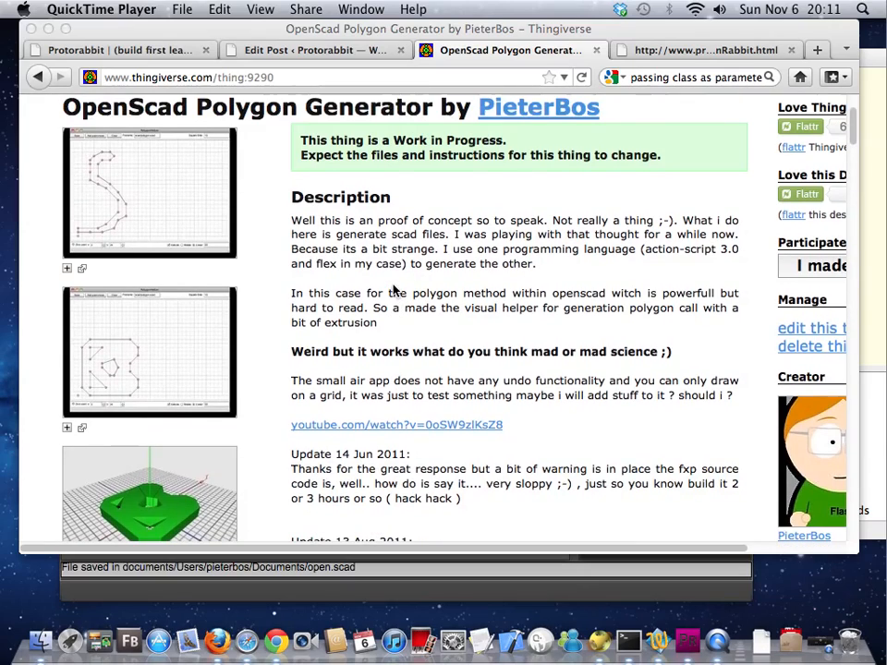
mouse_move(388, 289)
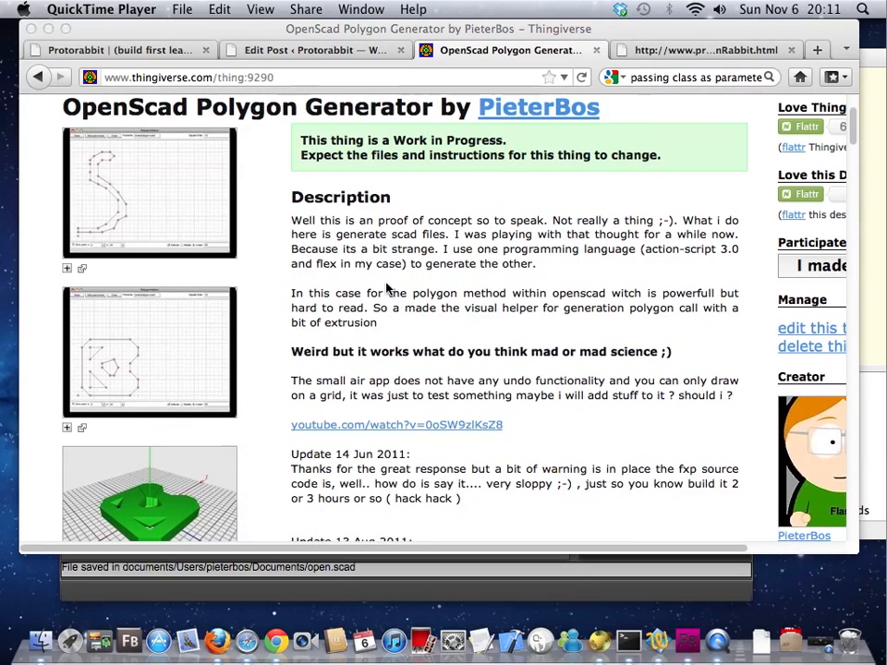
mouse_move(285, 267)
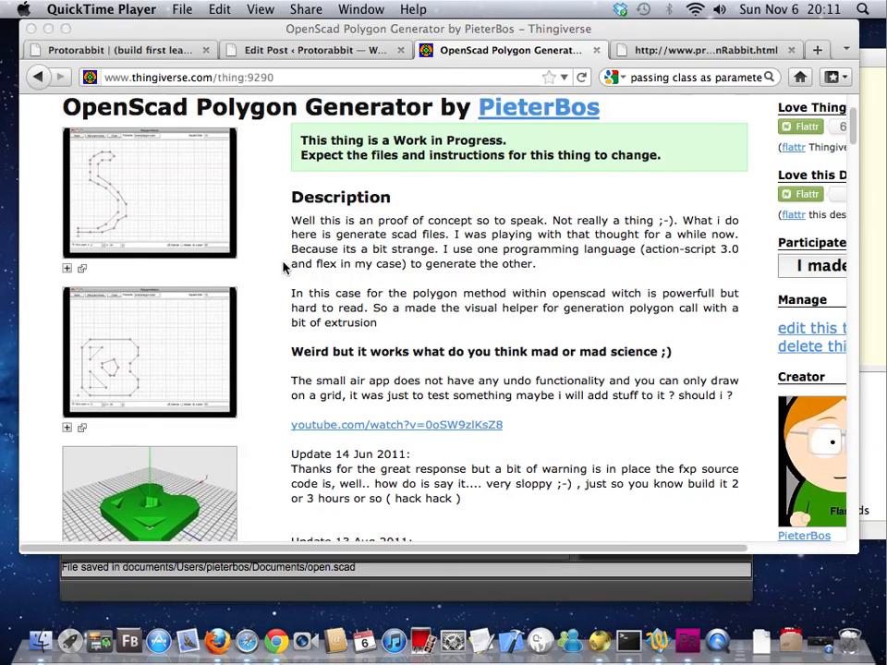
mouse_move(368, 294)
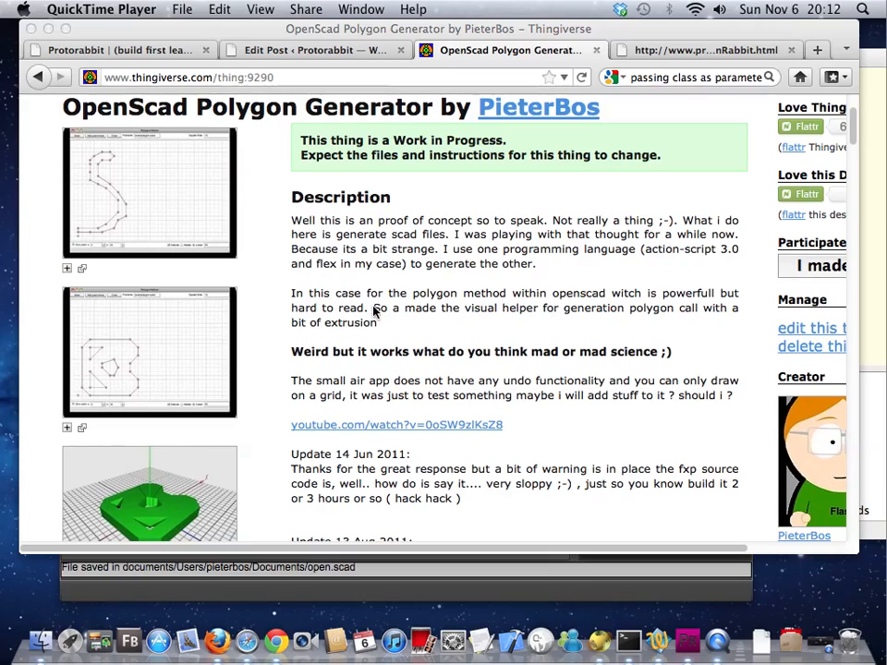
mouse_move(606, 526)
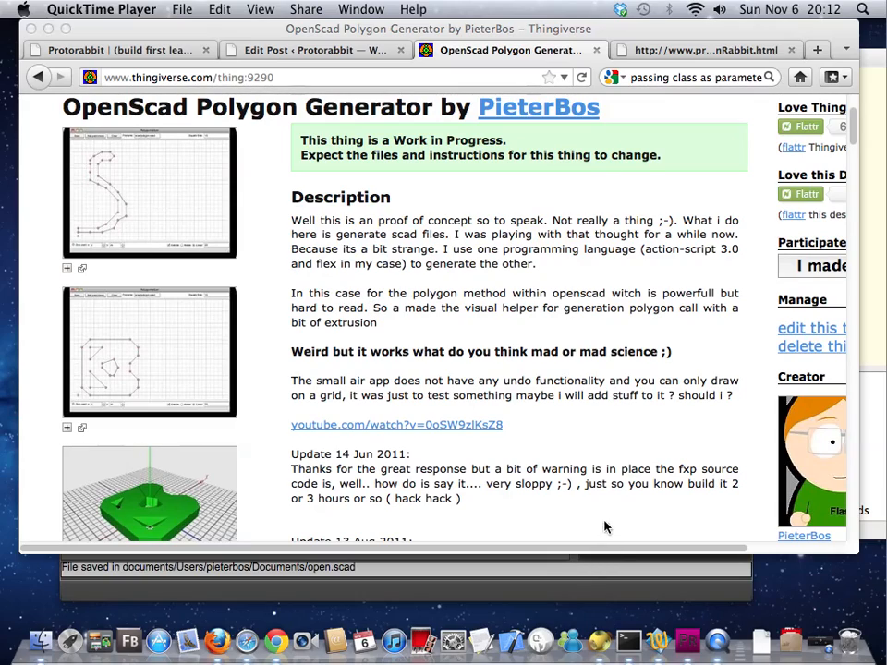
click(706, 50)
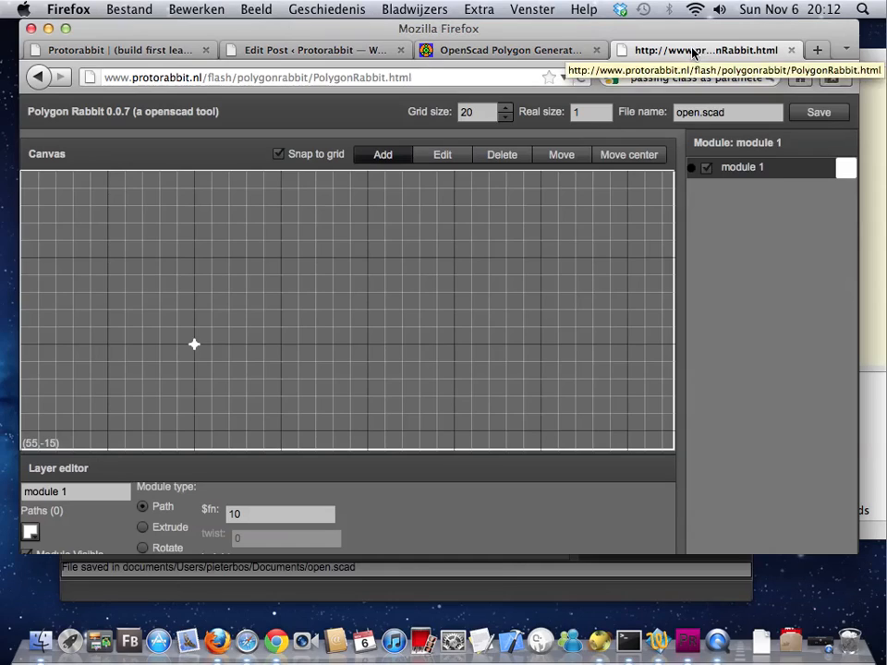
click(592, 310)
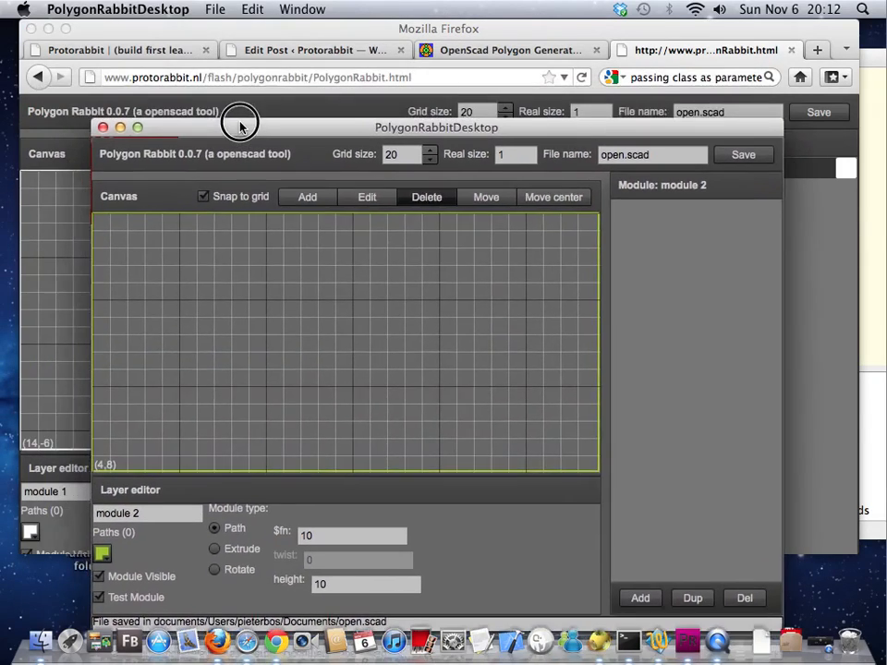
Step: Reposition the desktop app window and save the drawing as open.scad
drag(240, 127, 213, 76)
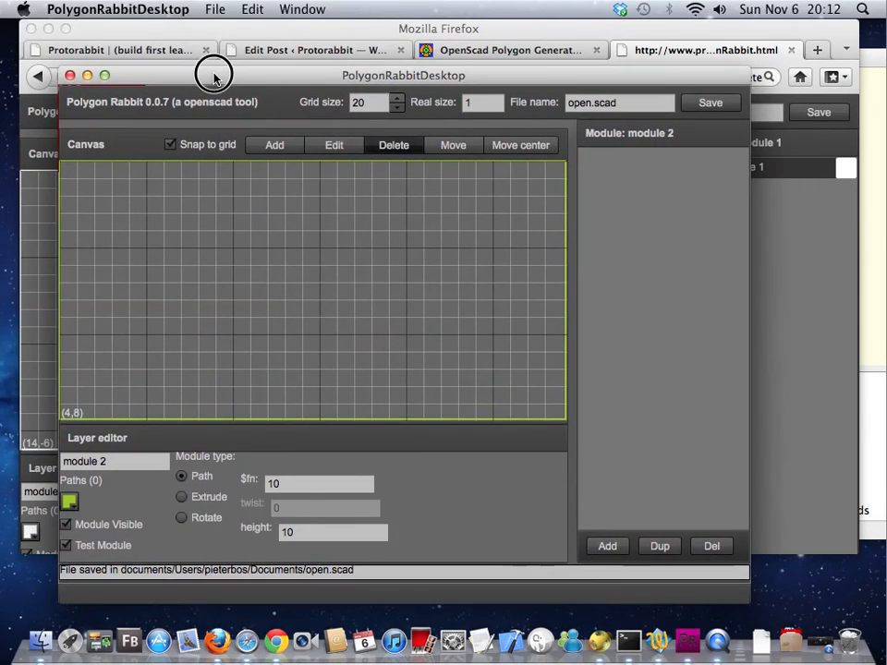
drag(213, 75, 236, 70)
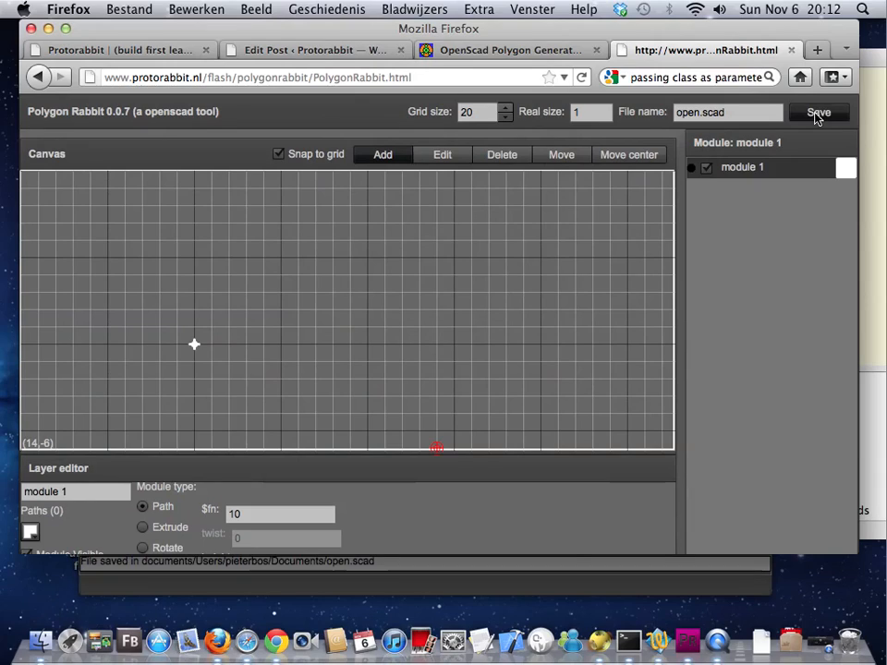
click(817, 111)
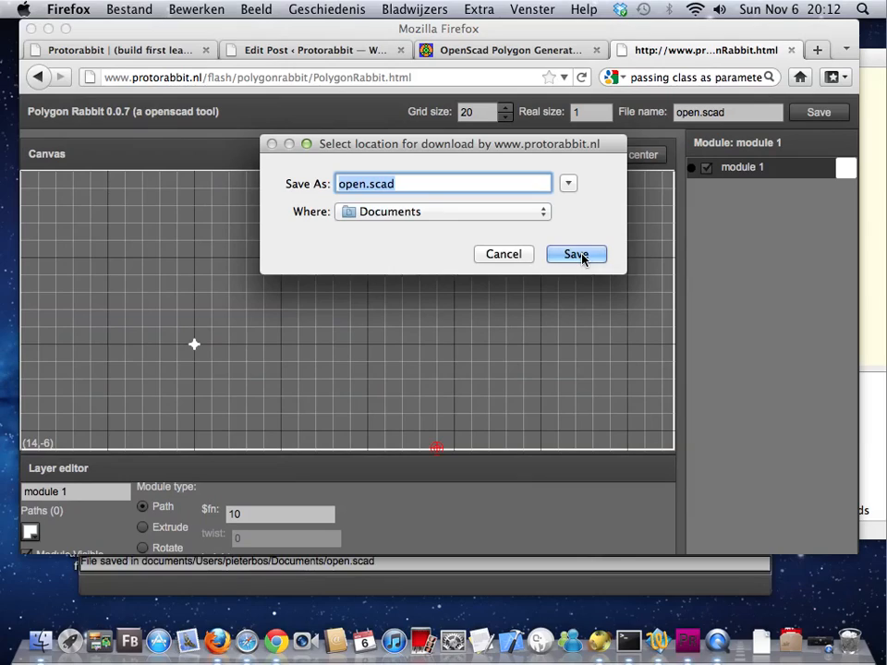
mouse_move(513, 263)
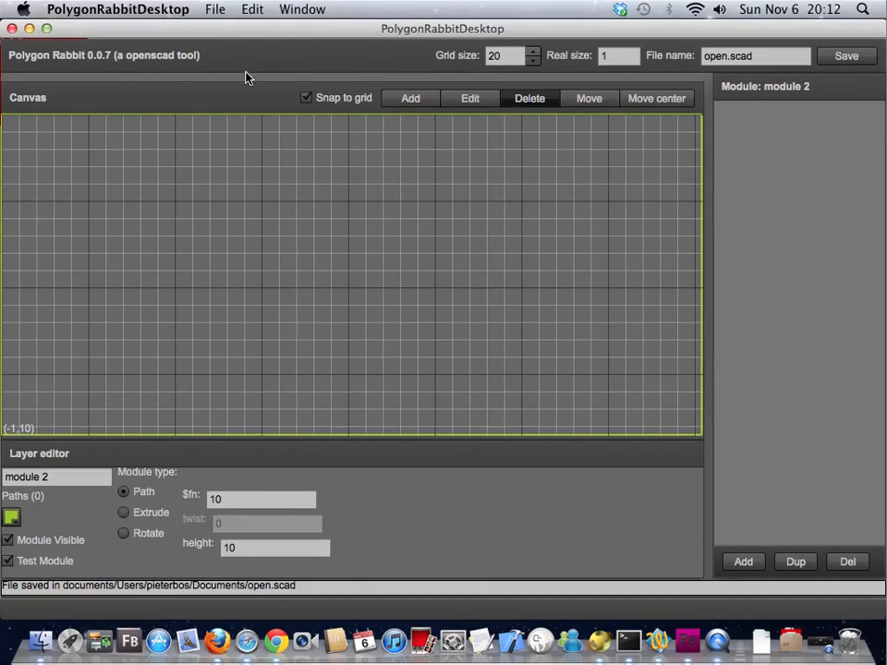
mouse_move(476, 198)
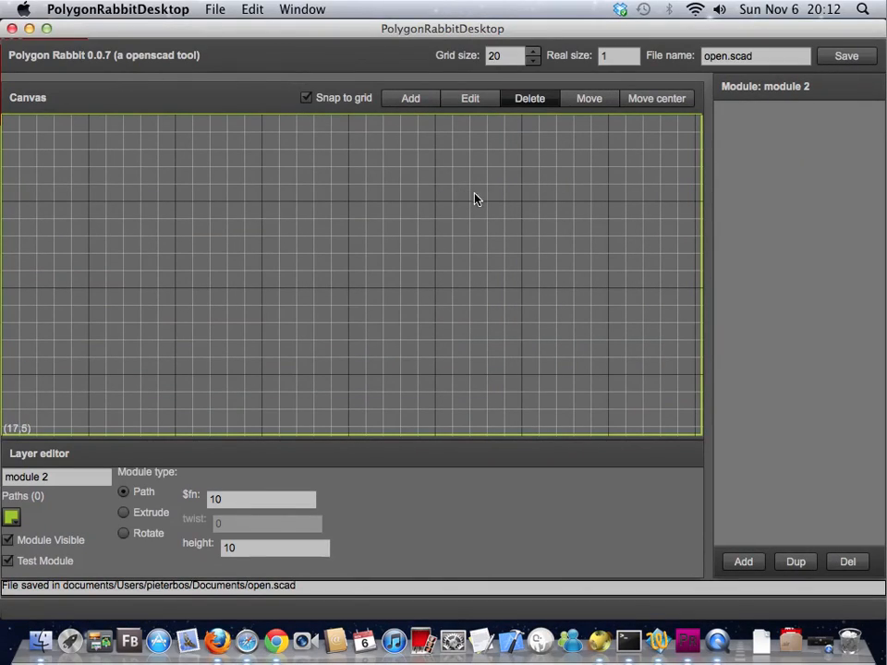
Step: Lower the grid size stepper from 20 to 17
click(503, 55)
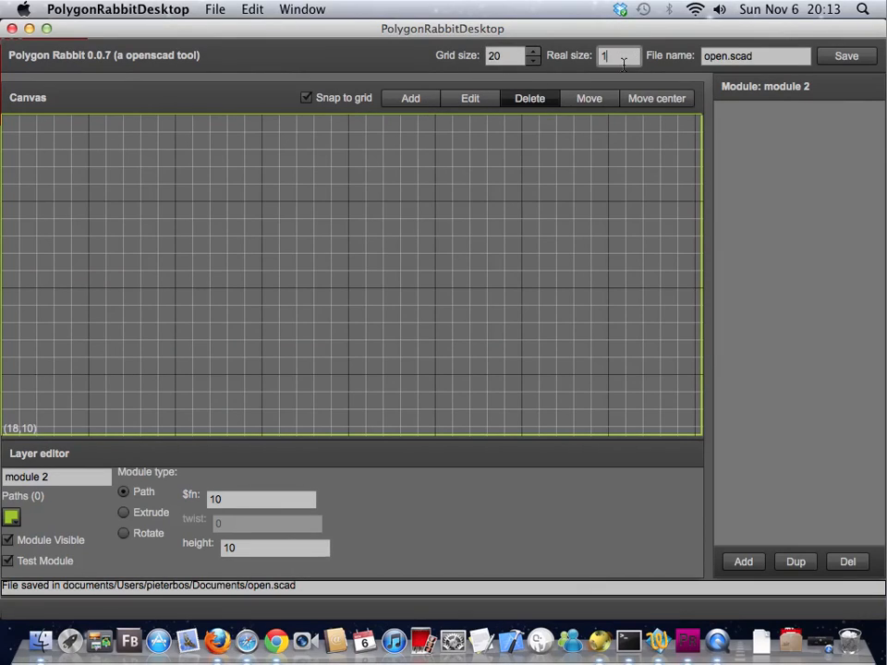
mouse_move(603, 167)
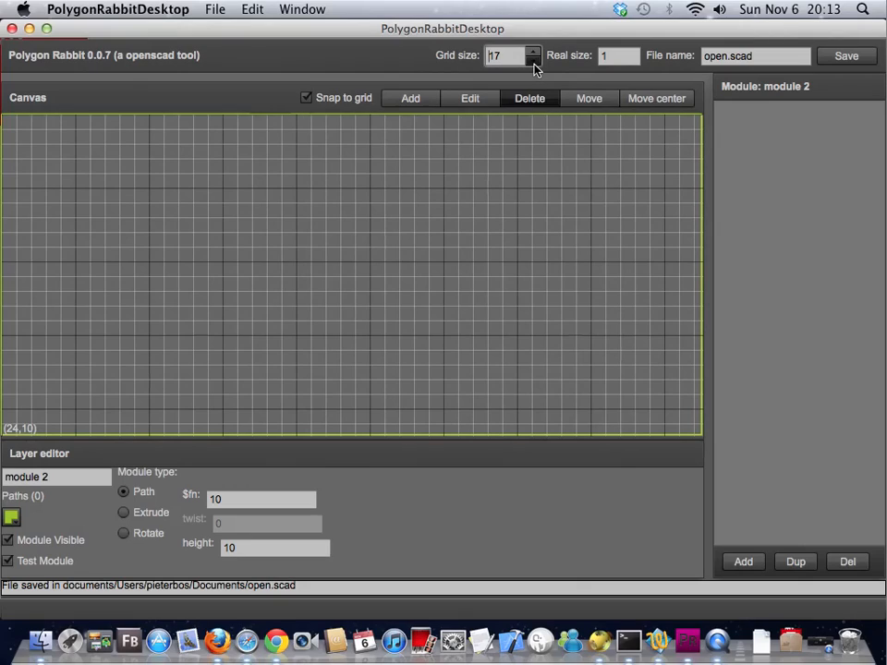
click(533, 52)
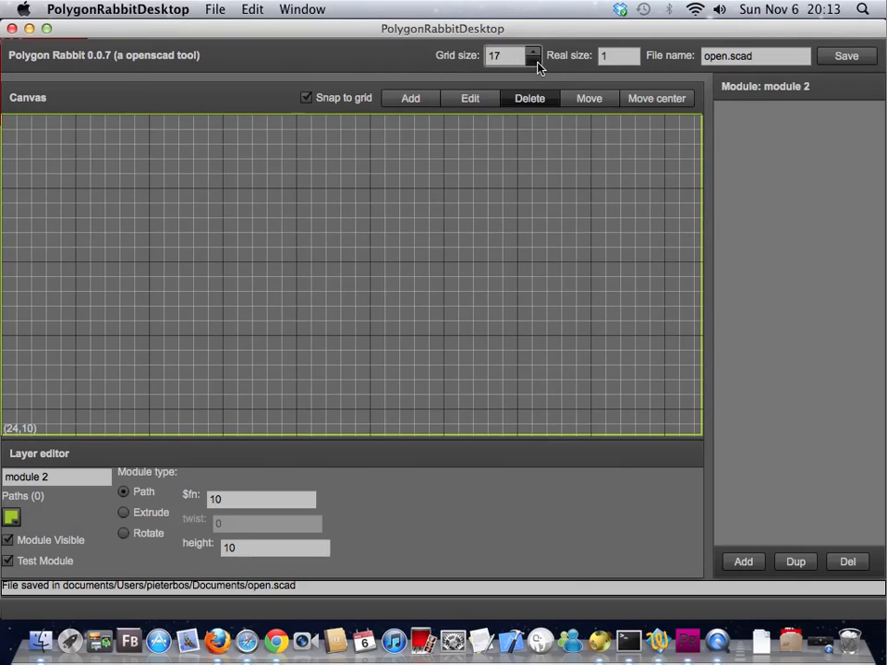
mouse_move(737, 403)
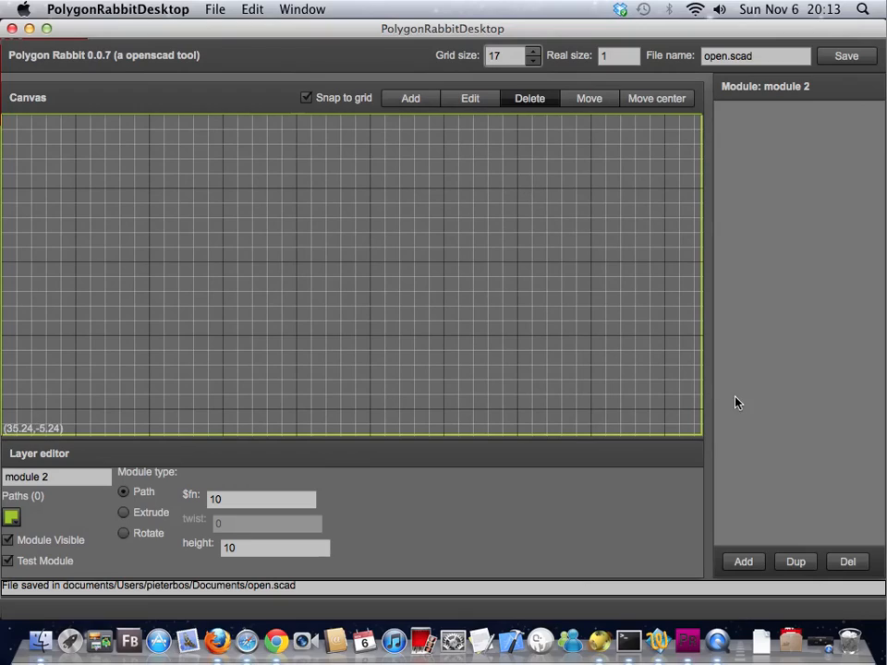
Step: Add module 2, then reselect module 1 with the Add tool active
click(742, 561)
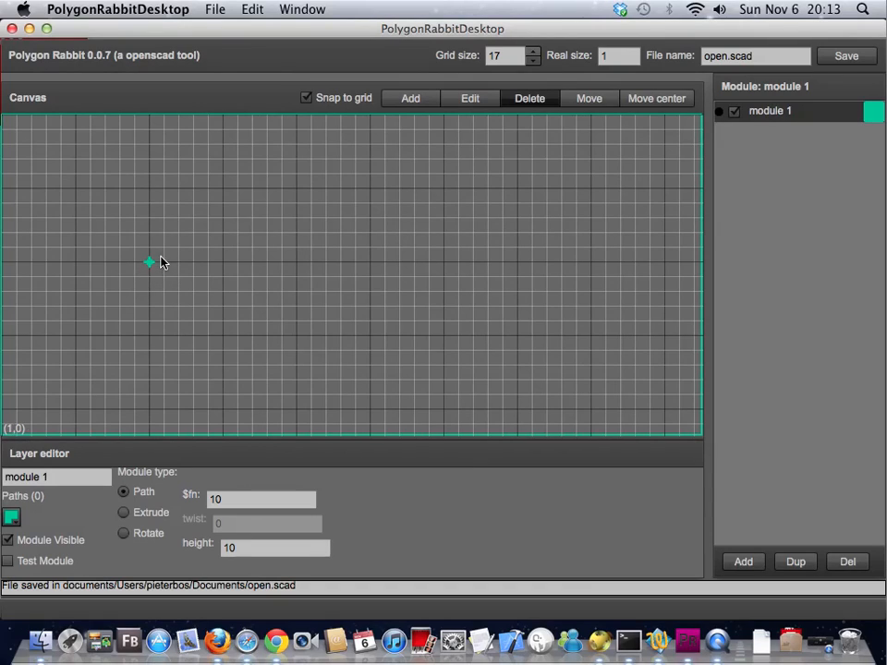
mouse_move(130, 254)
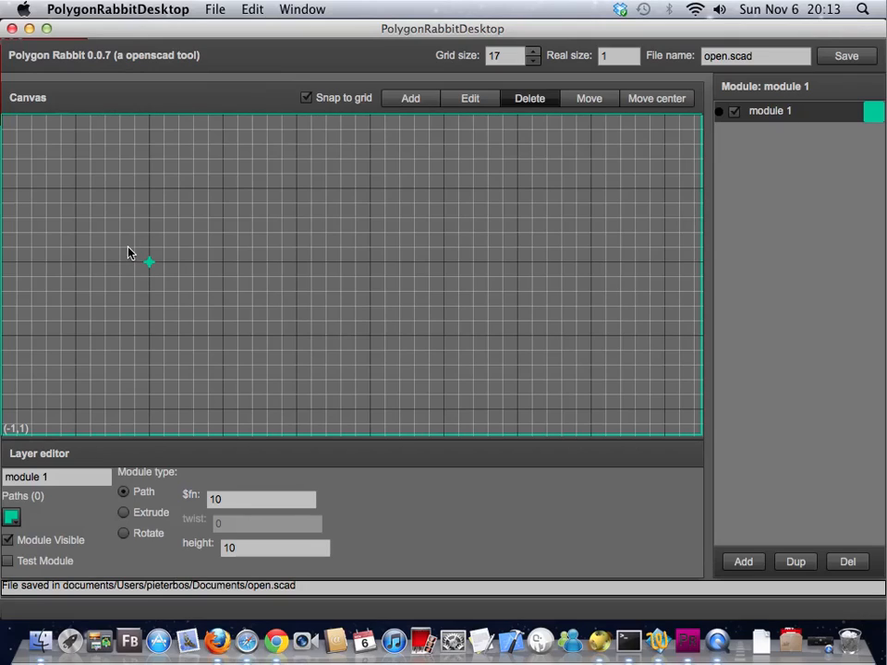
mouse_move(156, 275)
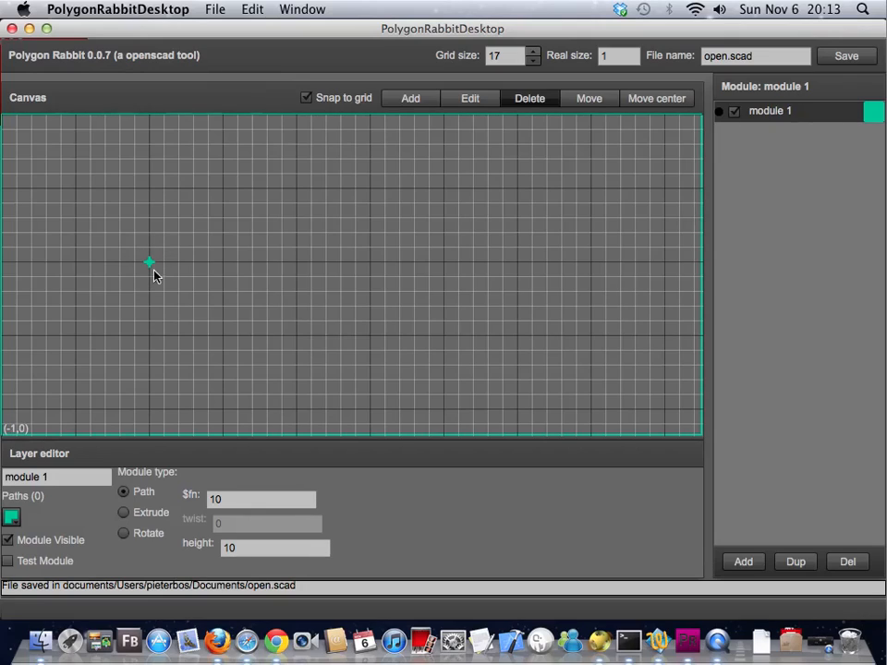
mouse_move(208, 276)
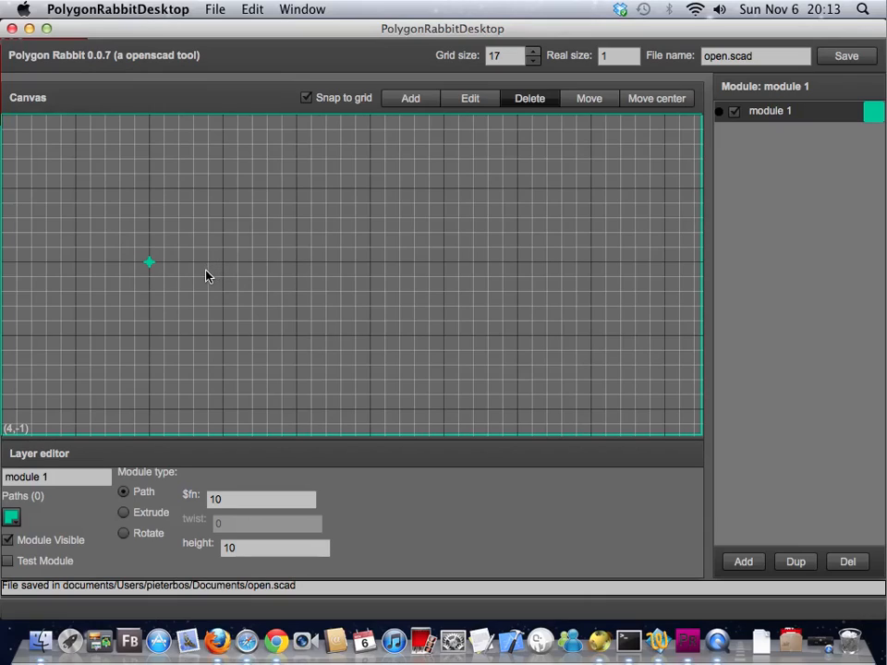
mouse_move(790, 542)
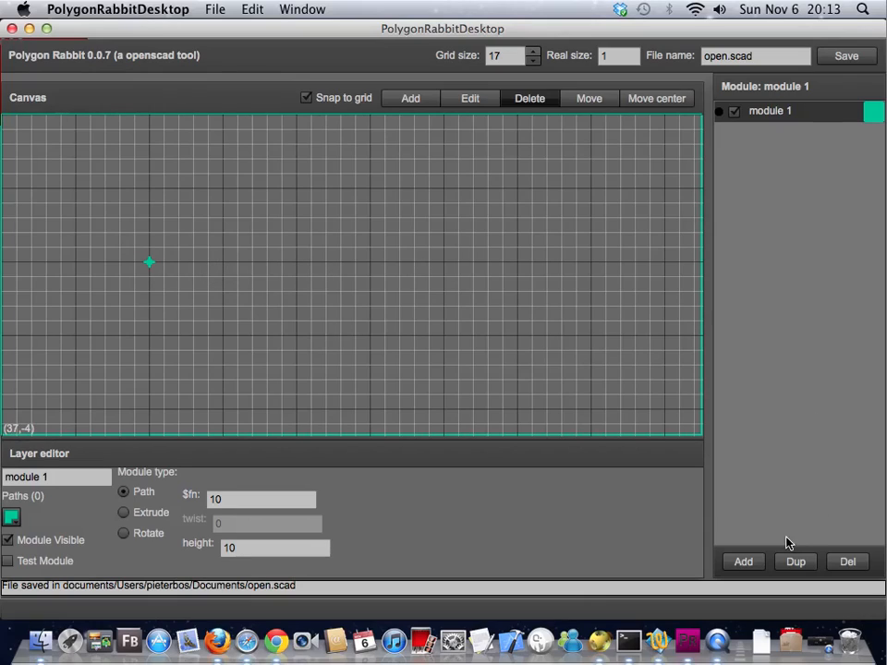
click(743, 561)
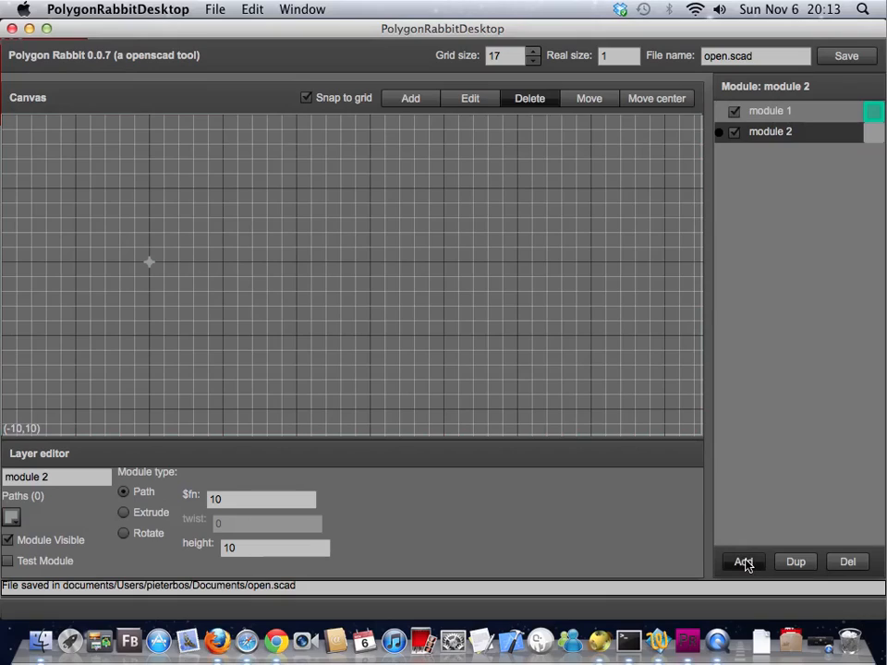
mouse_move(294, 238)
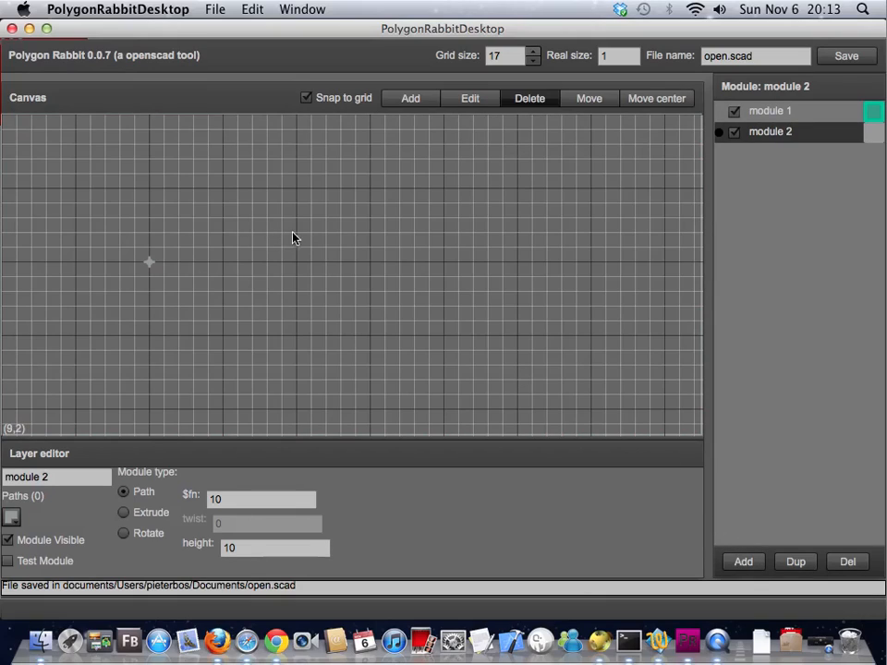
click(656, 98)
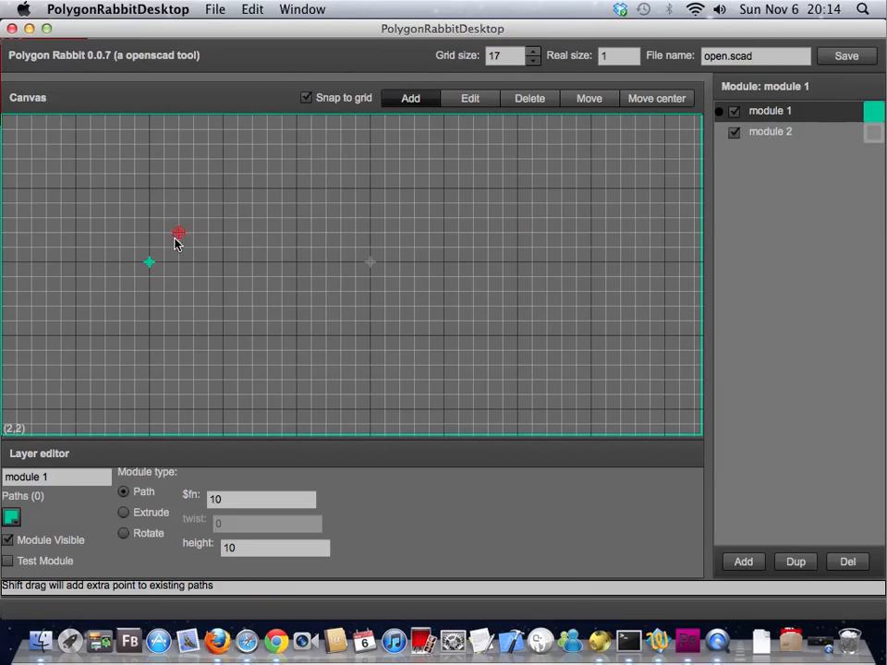
Step: Draw a rectangle path in module 1 and a right-triangle path in module 2
drag(178, 232, 163, 146)
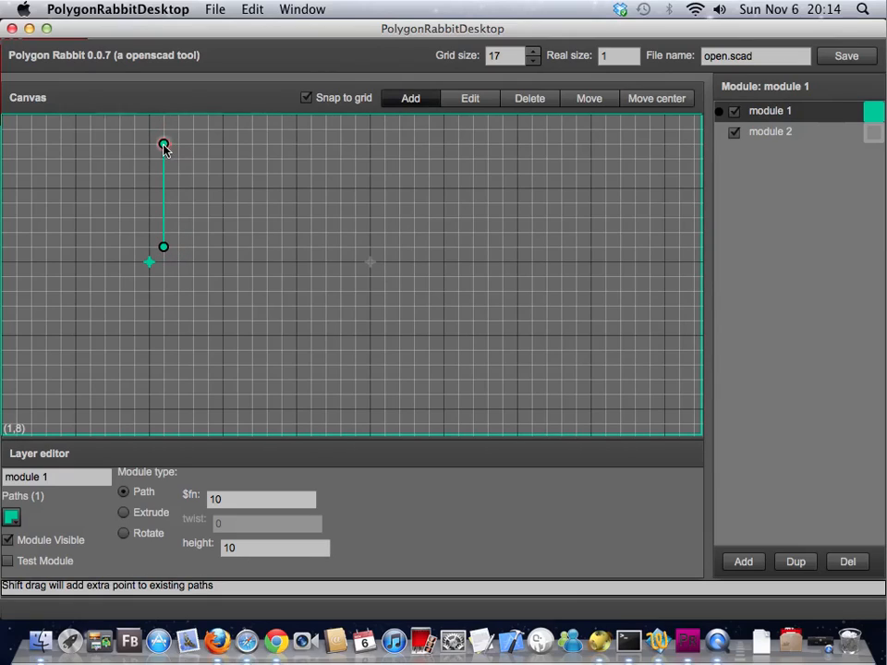
click(282, 143)
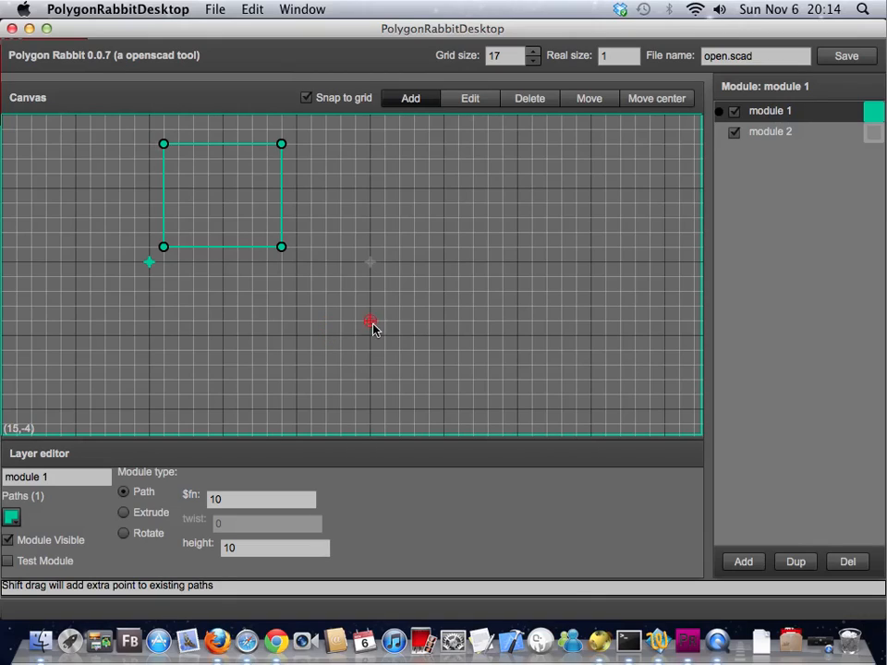
click(769, 131)
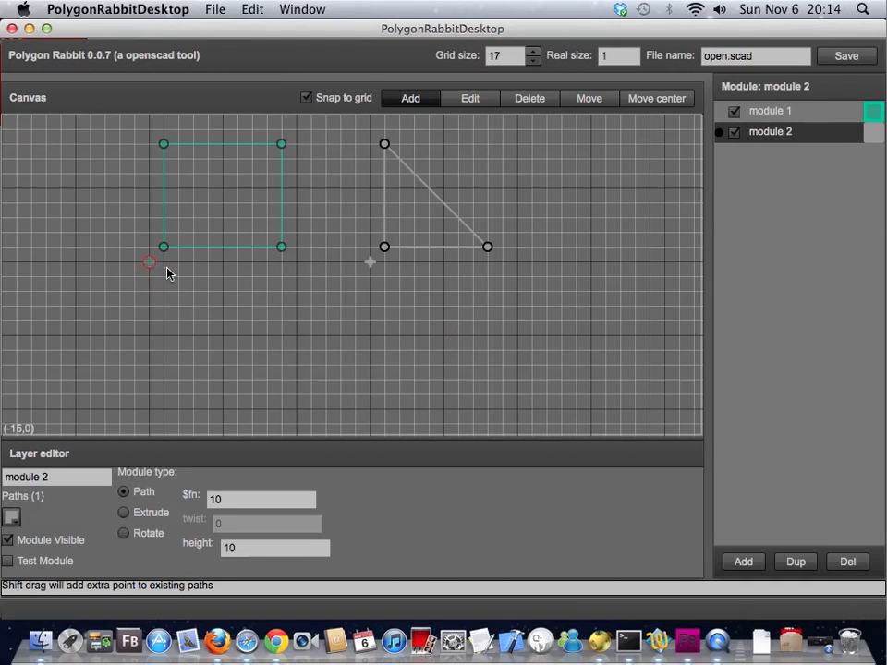
click(149, 262)
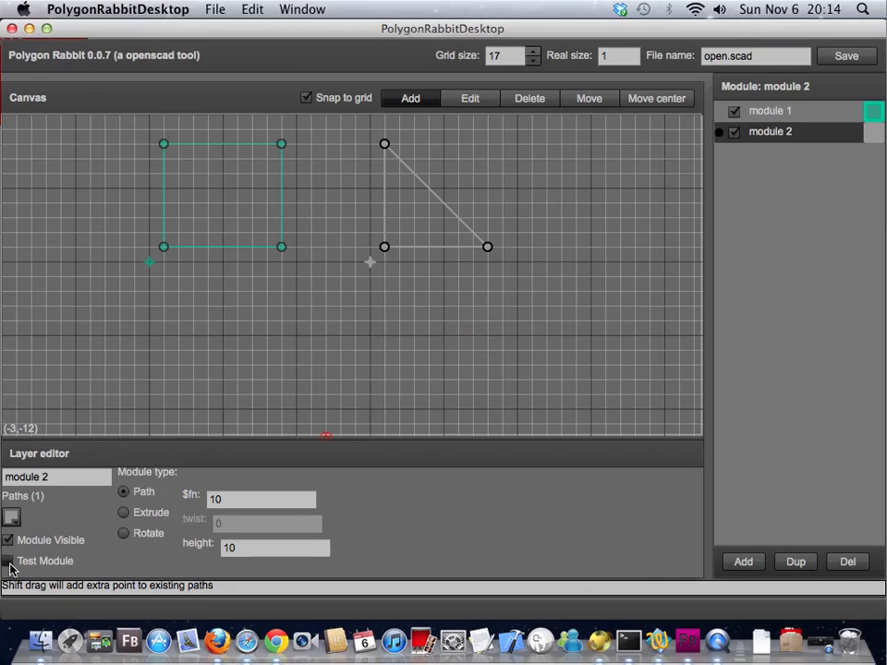
mouse_move(41, 564)
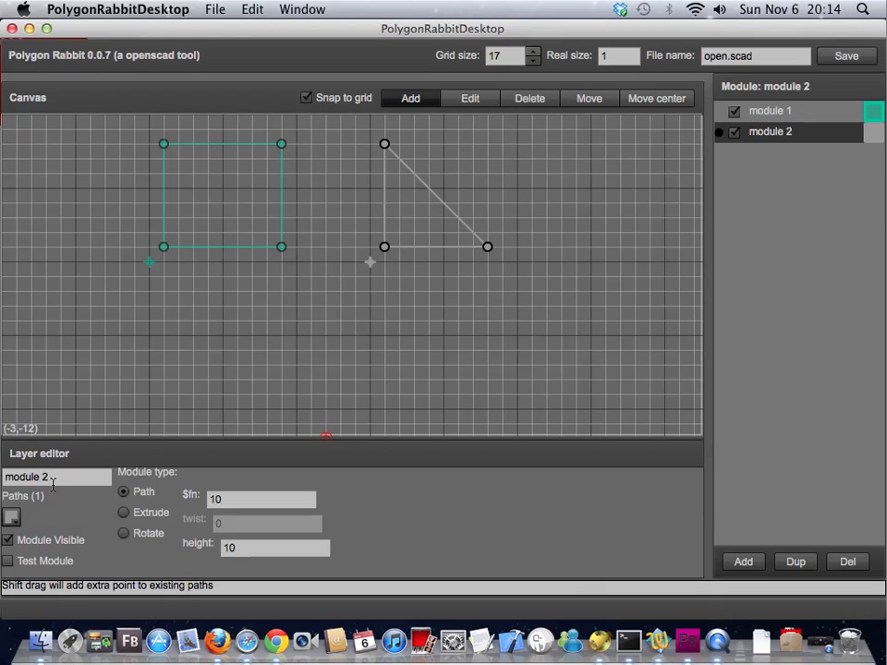
click(769, 110)
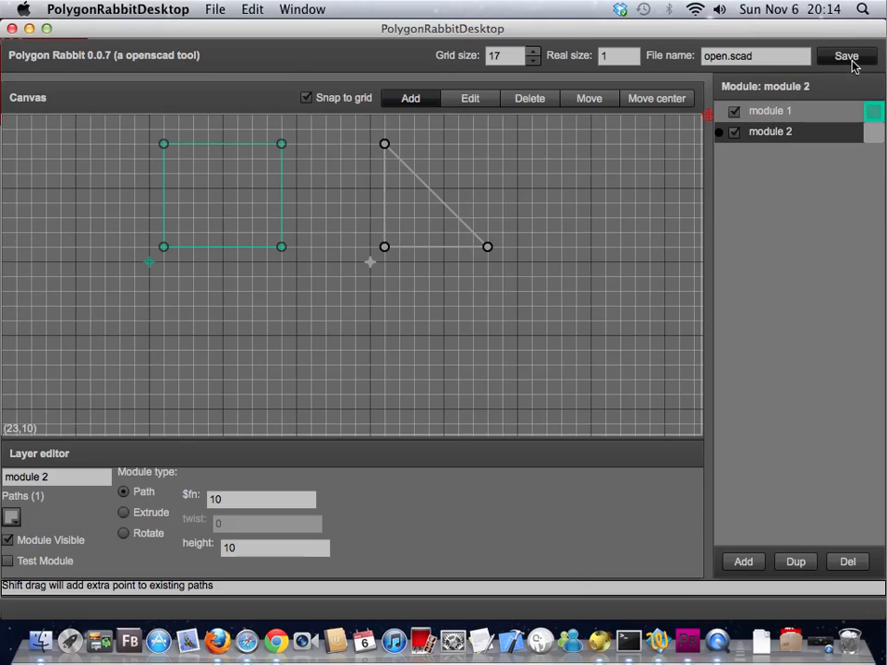
Step: Save both modules to open.scad and move the OpenSCAD window aside
click(845, 55)
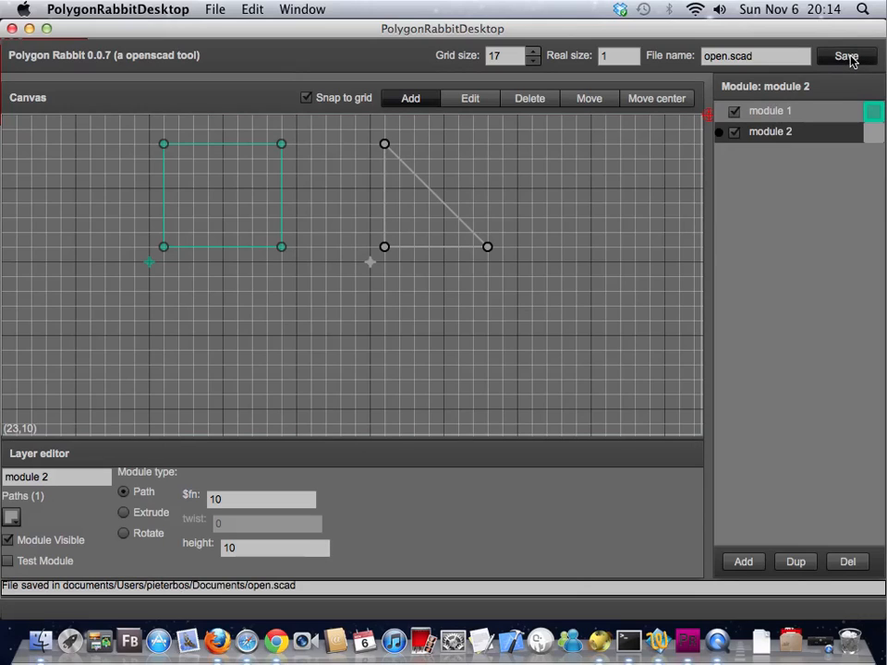
mouse_move(654, 610)
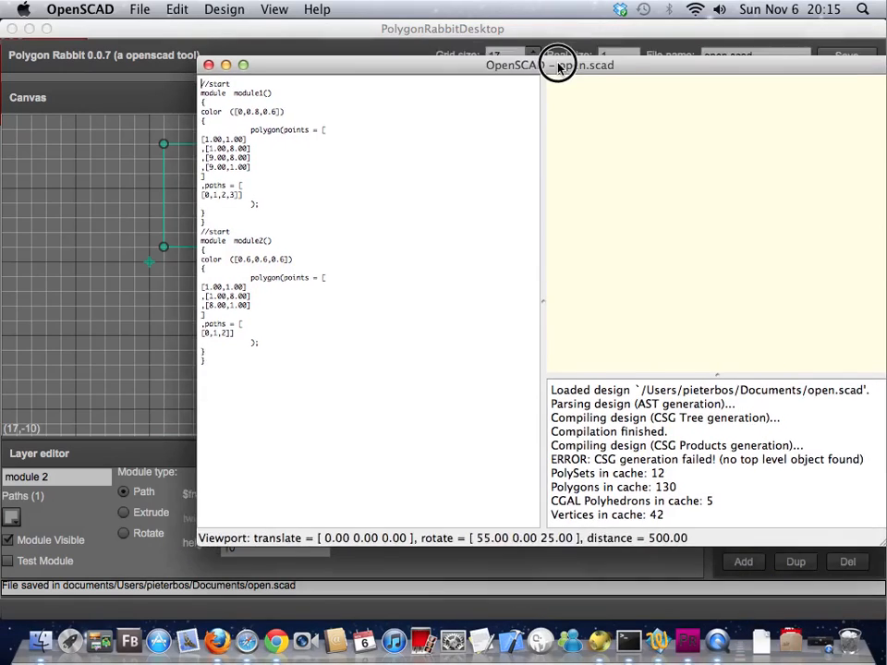
drag(550, 65, 398, 57)
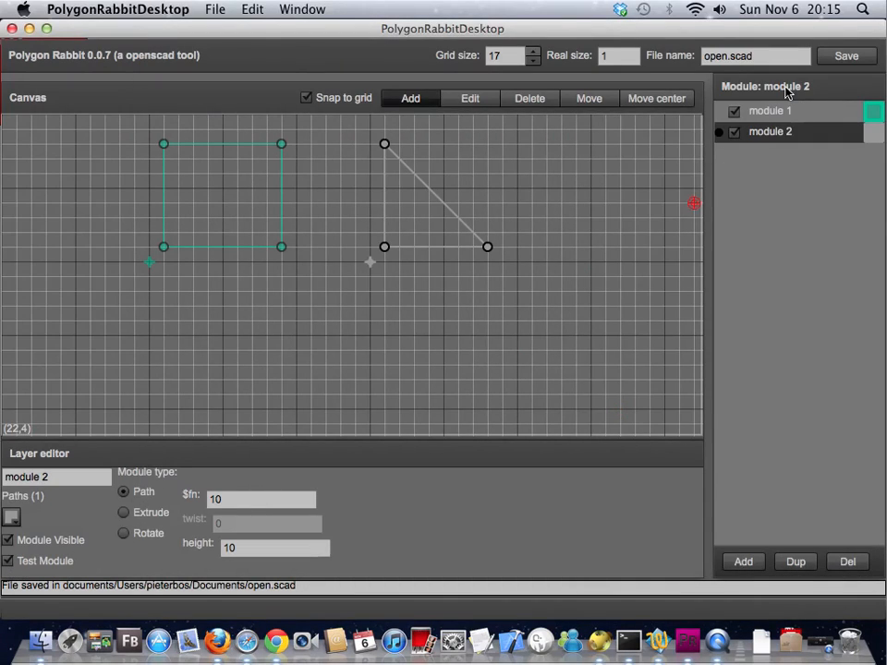
Step: Select module 1 for editing and let OpenSCAD preview the square and triangle
click(770, 110)
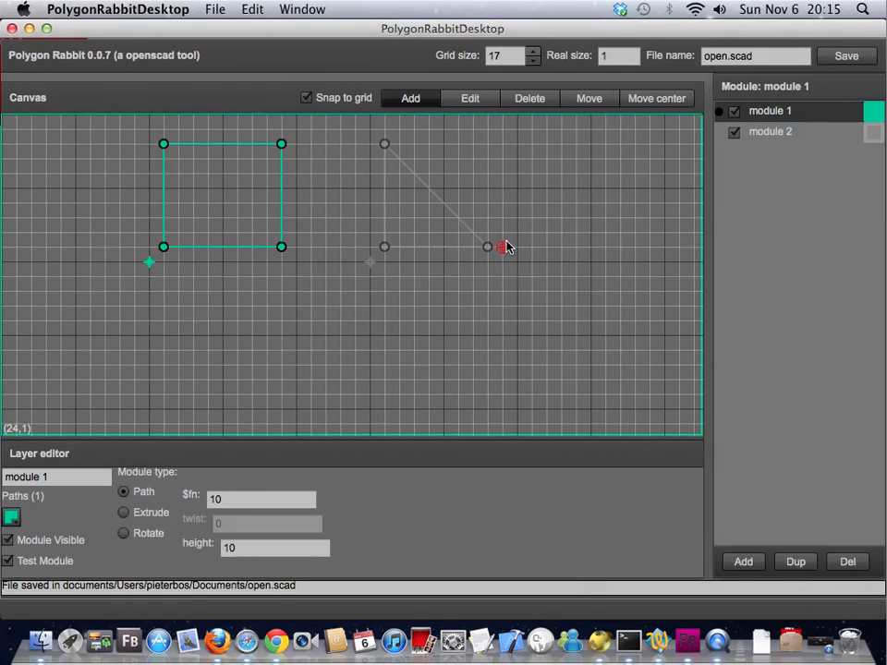
drag(504, 247, 546, 247)
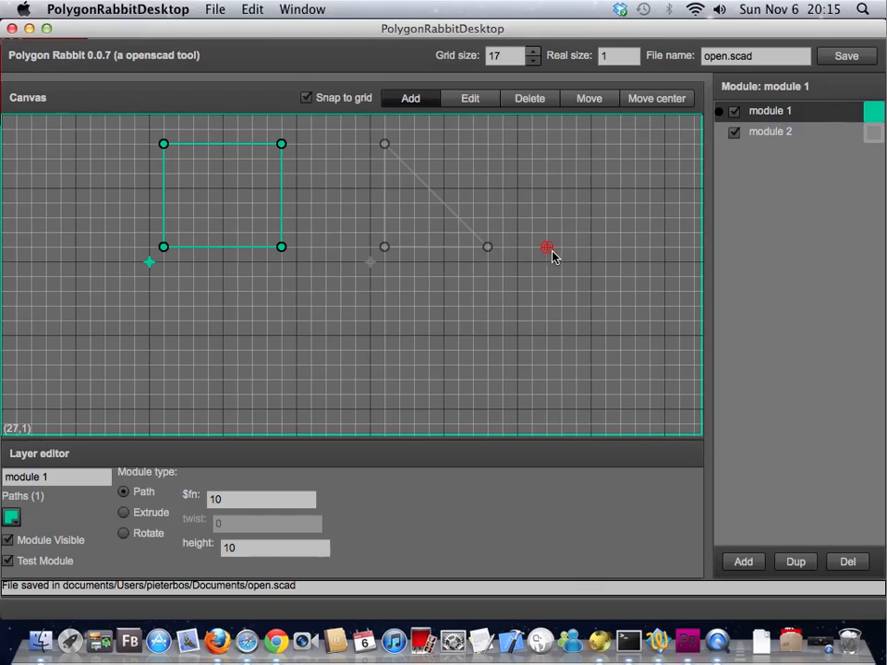
drag(547, 248, 693, 263)
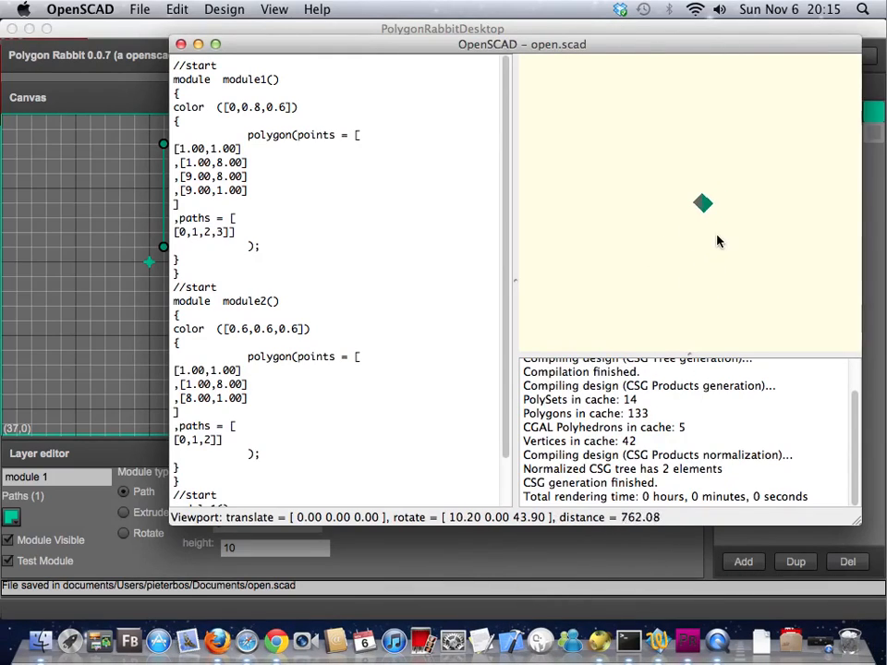
Step: Zoom and tilt the preview of the flat overlapping square and triangle, then move the window
drag(702, 203, 776, 227)
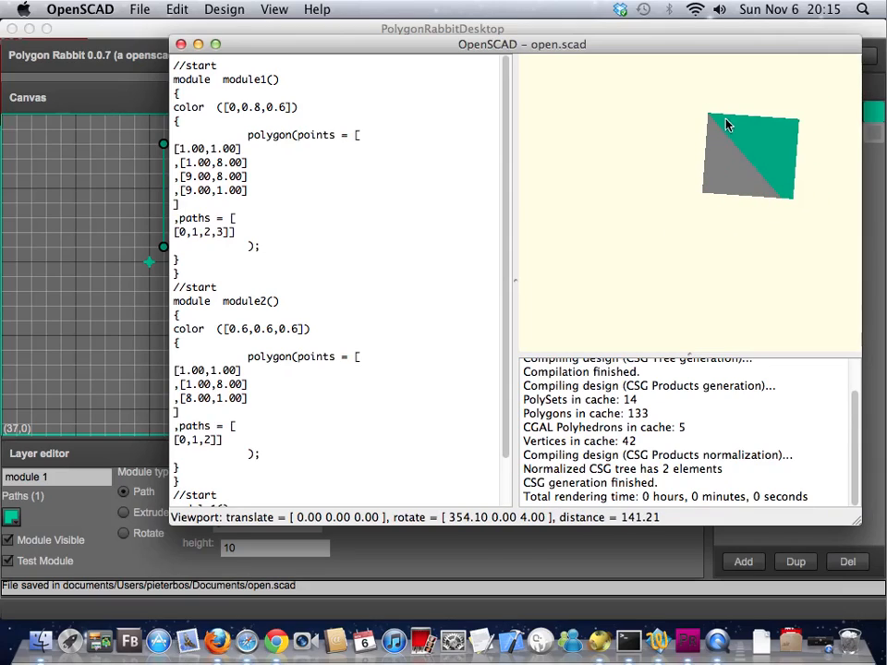
drag(726, 125, 792, 321)
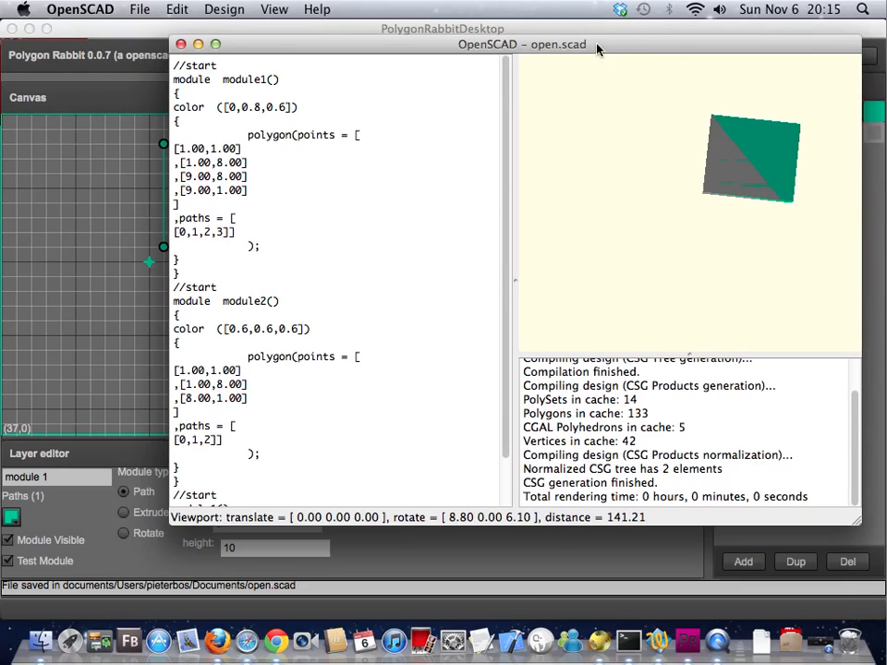
drag(598, 45, 524, 102)
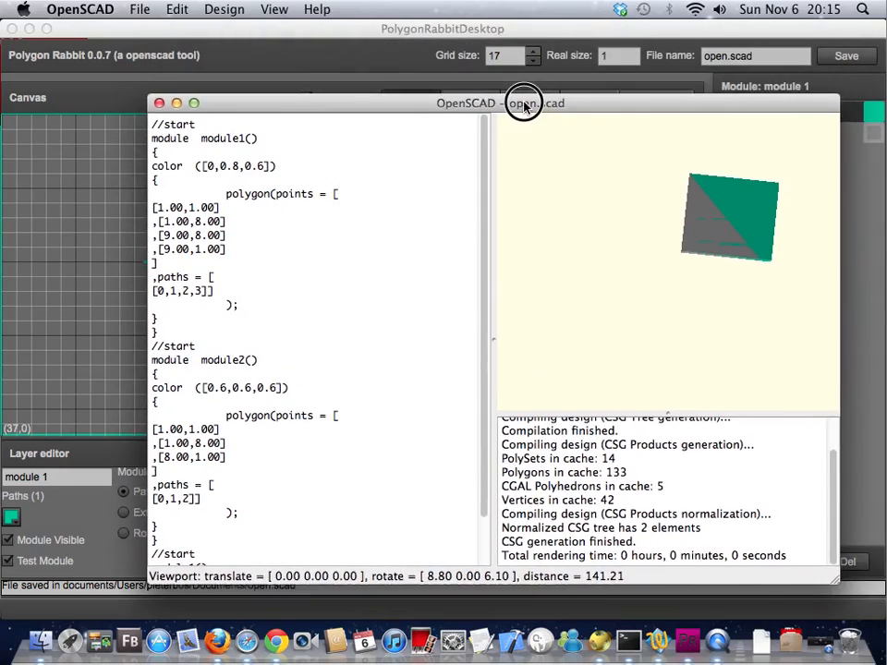
Step: Set module 1 to extrude at height 5 and colour module 2's triangle orange
click(159, 102)
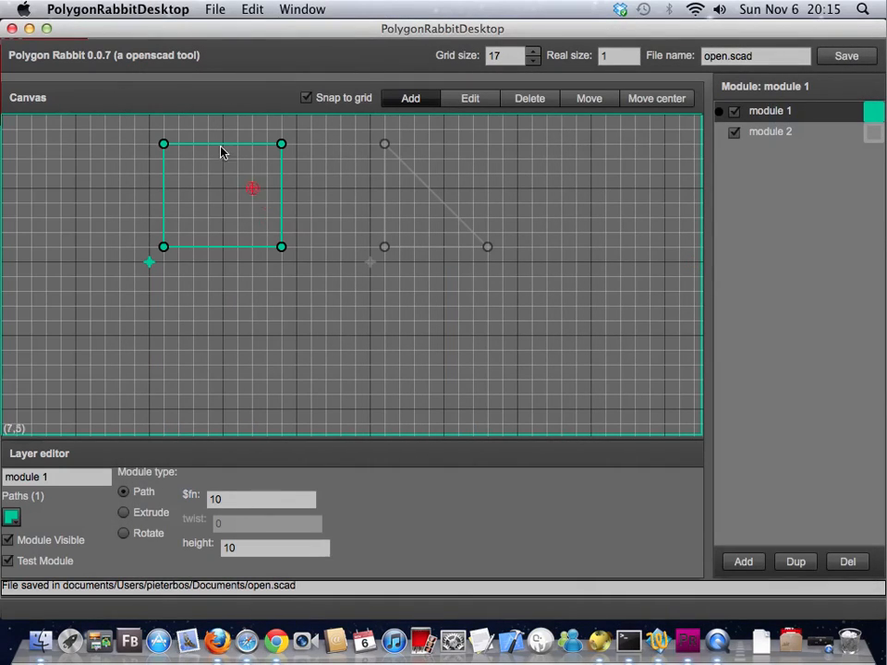
mouse_move(605, 277)
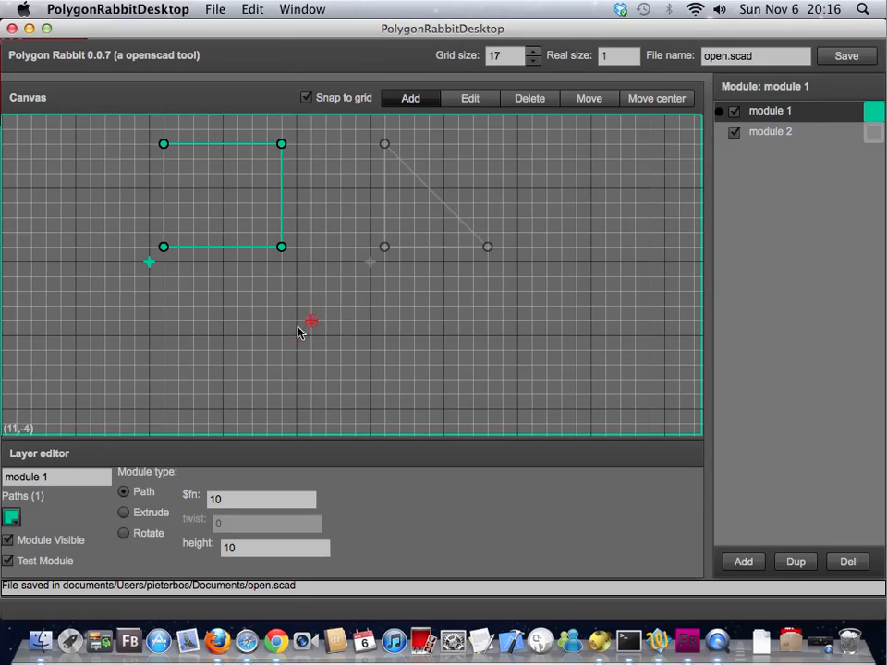
click(124, 511)
text(5)
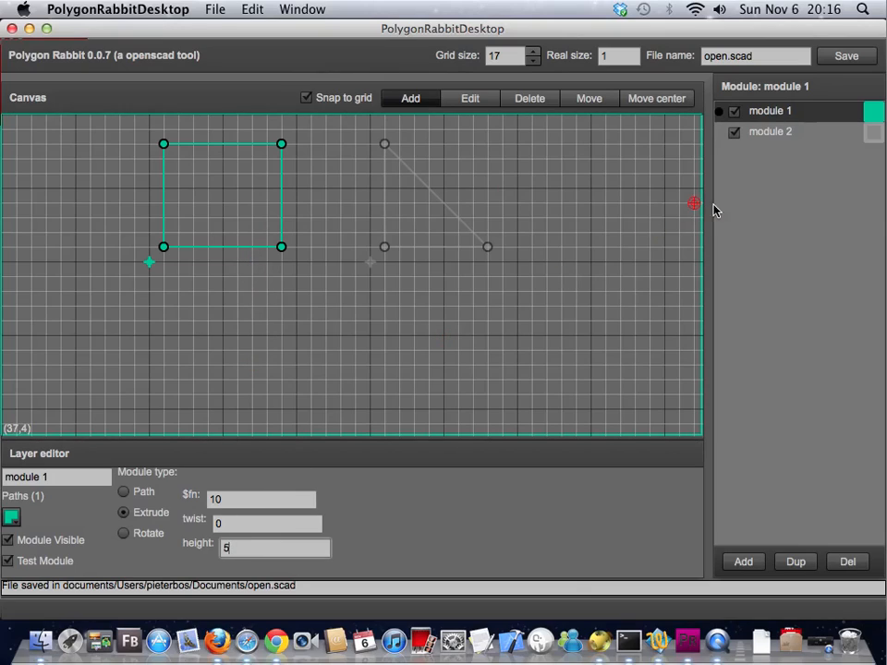
click(770, 131)
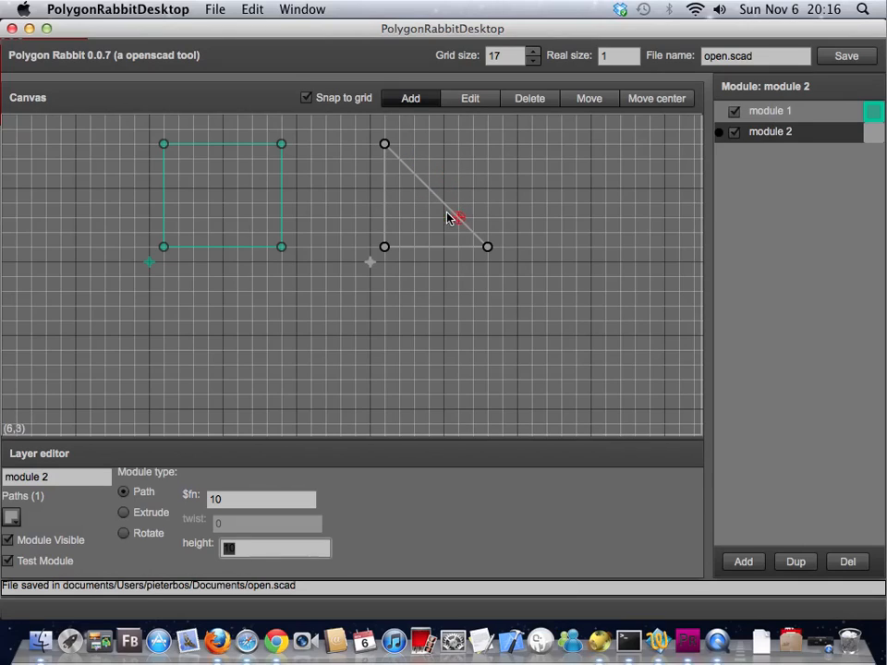
click(12, 516)
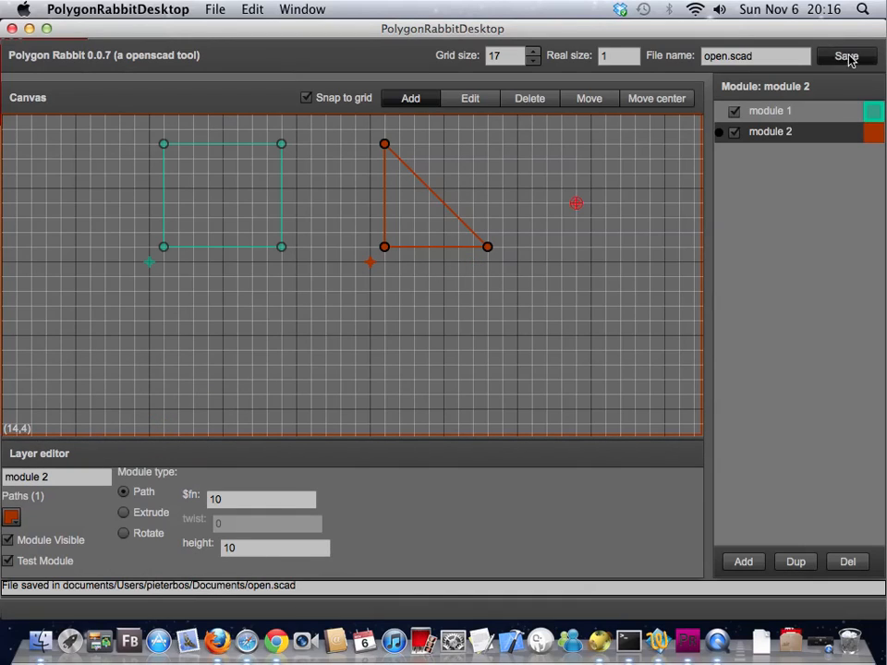
mouse_move(601, 619)
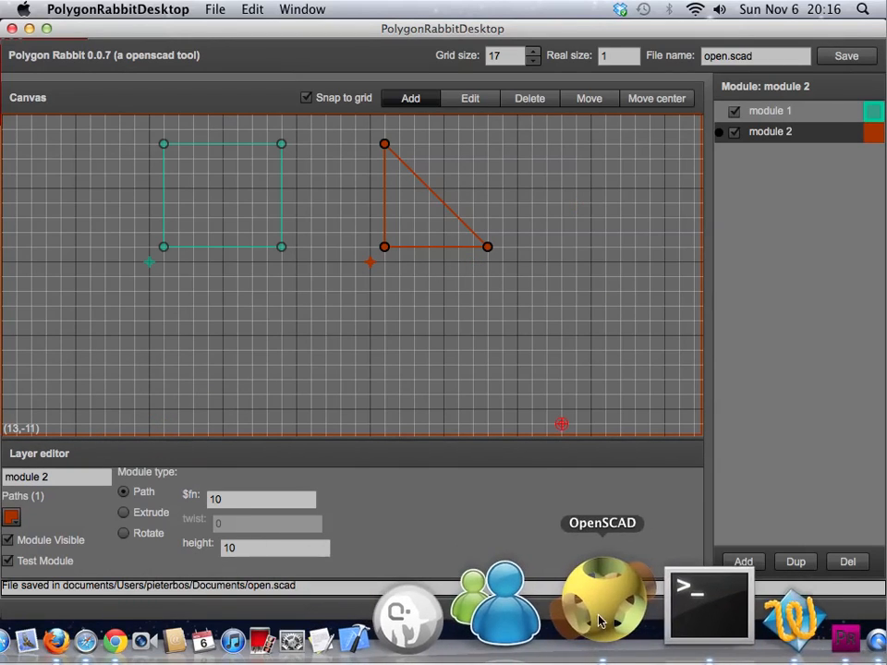
Step: Orbit the OpenSCAD preview to inspect the teal extruded block
click(601, 605)
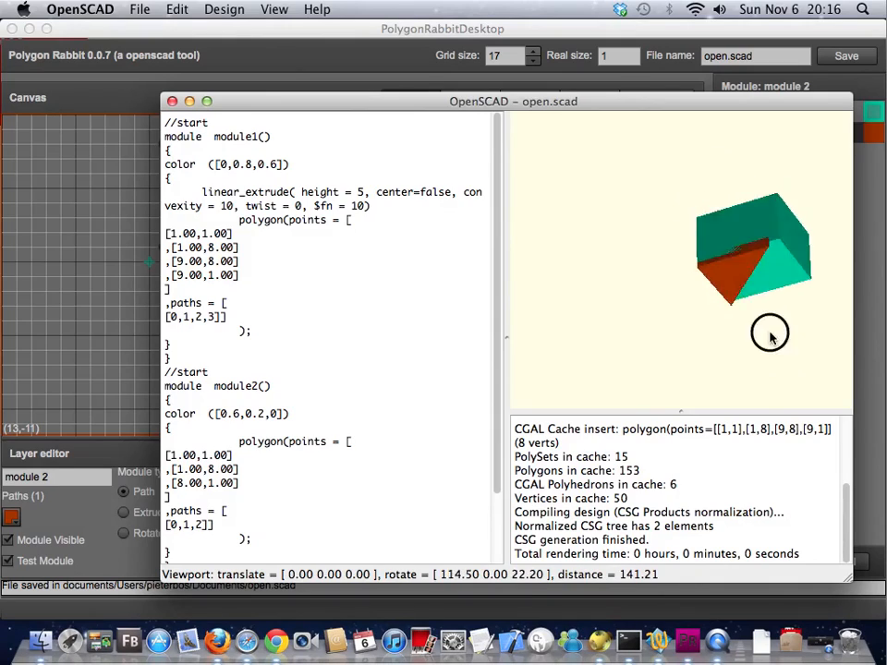
drag(770, 334, 700, 326)
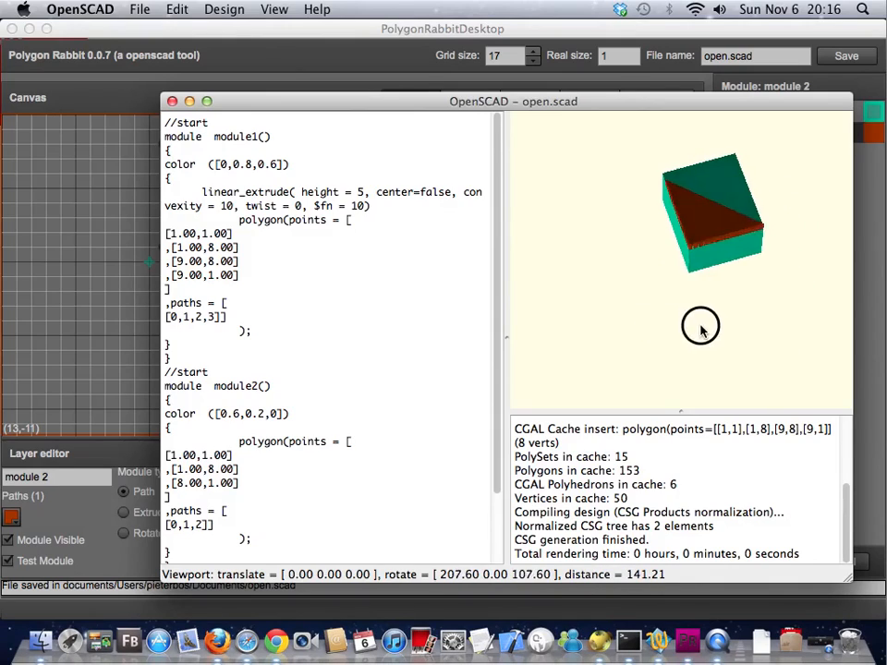
drag(700, 326, 822, 290)
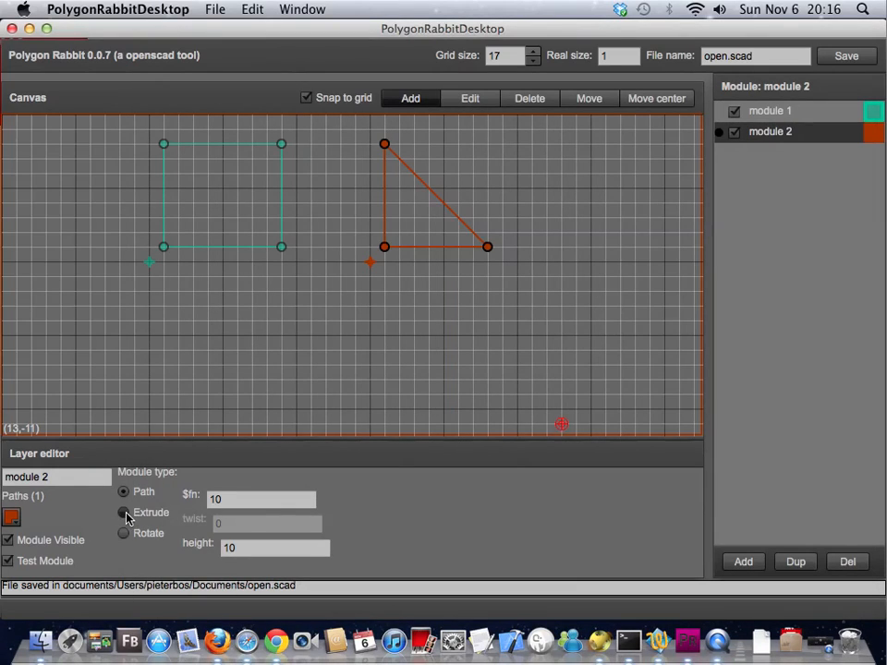
Step: Set module 2 to extrude and make it the module being edited
click(123, 511)
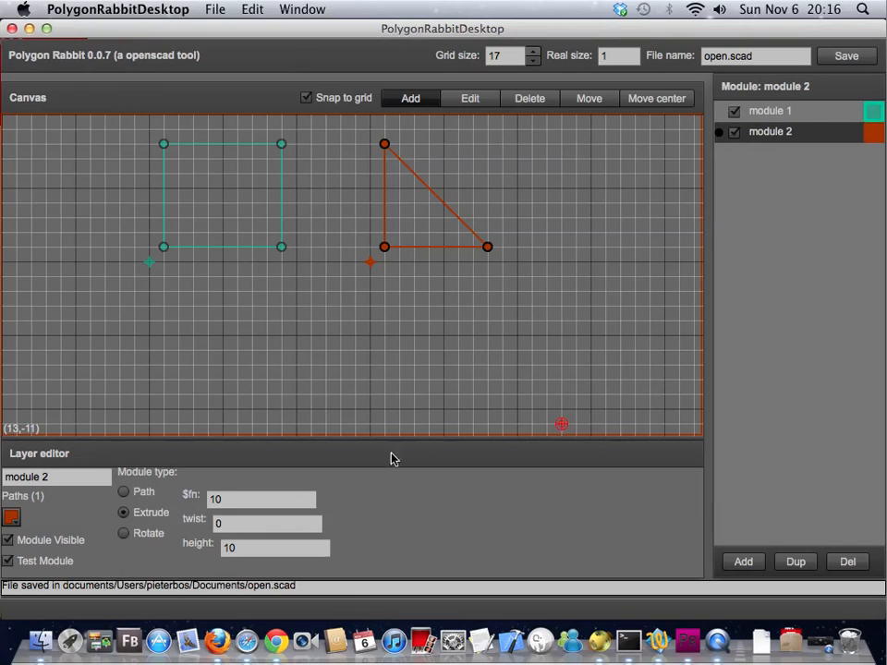
click(769, 111)
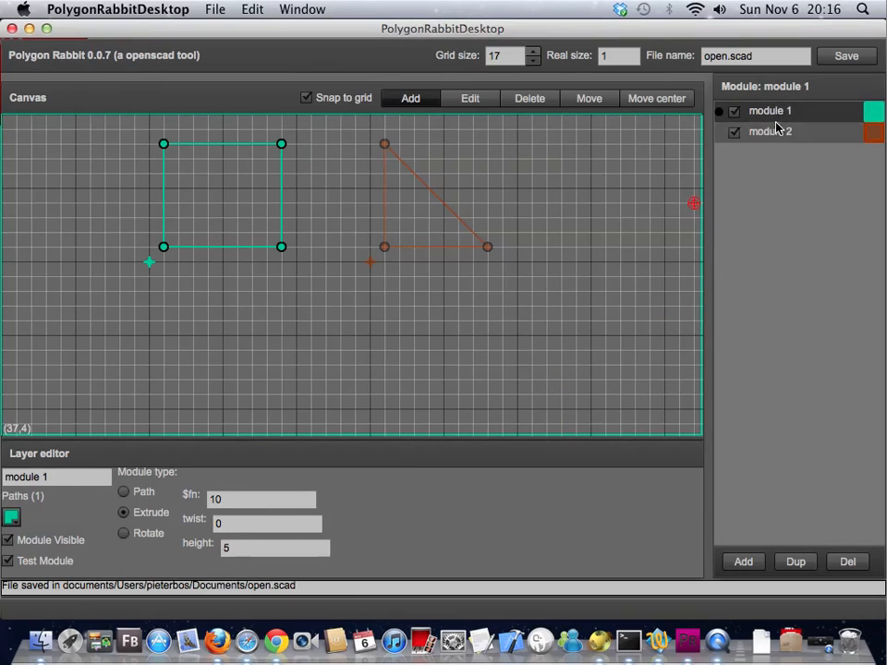
click(770, 132)
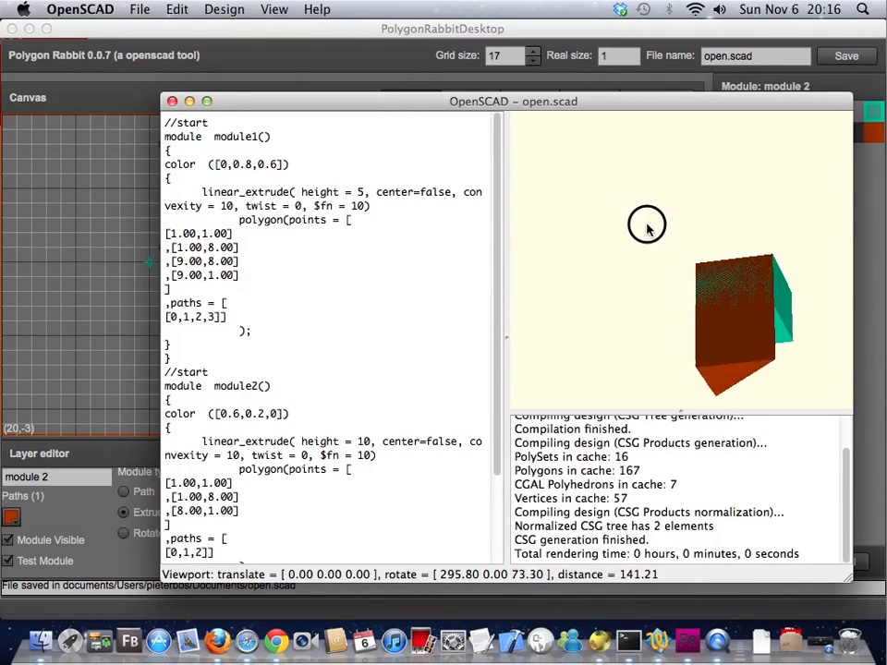
Step: Orbit the OpenSCAD preview to view the teal block and orange triangular prism
drag(647, 227, 706, 257)
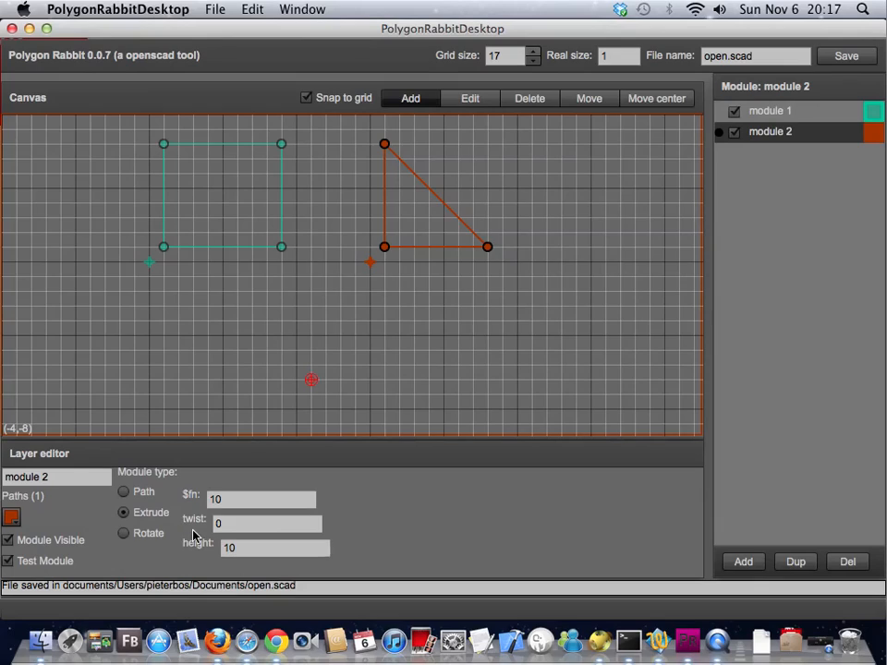
mouse_move(137, 534)
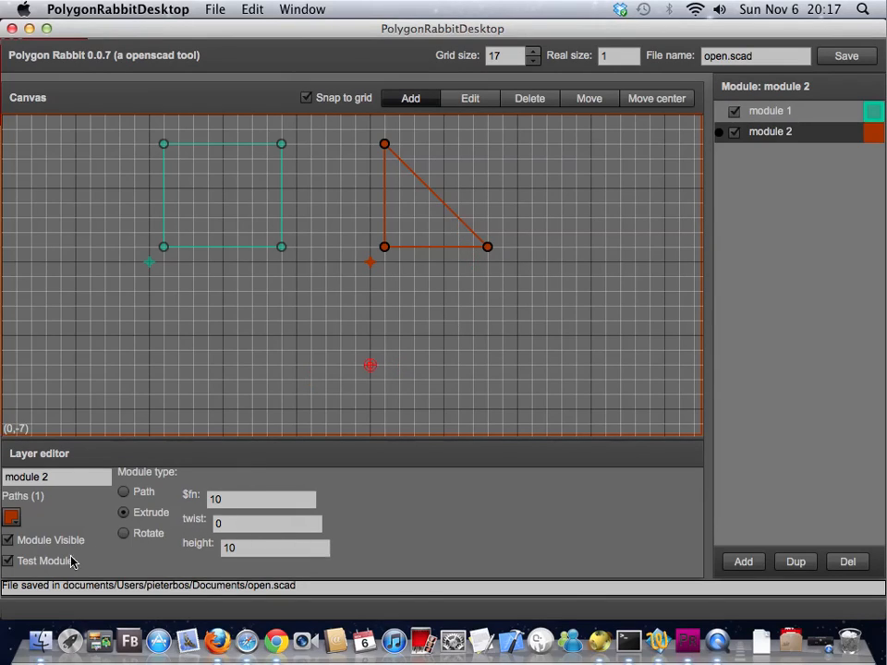
Step: Give module 2's rotate extrusion $fn 100 and bring the Polygon Rabbit editor back in front
click(123, 533)
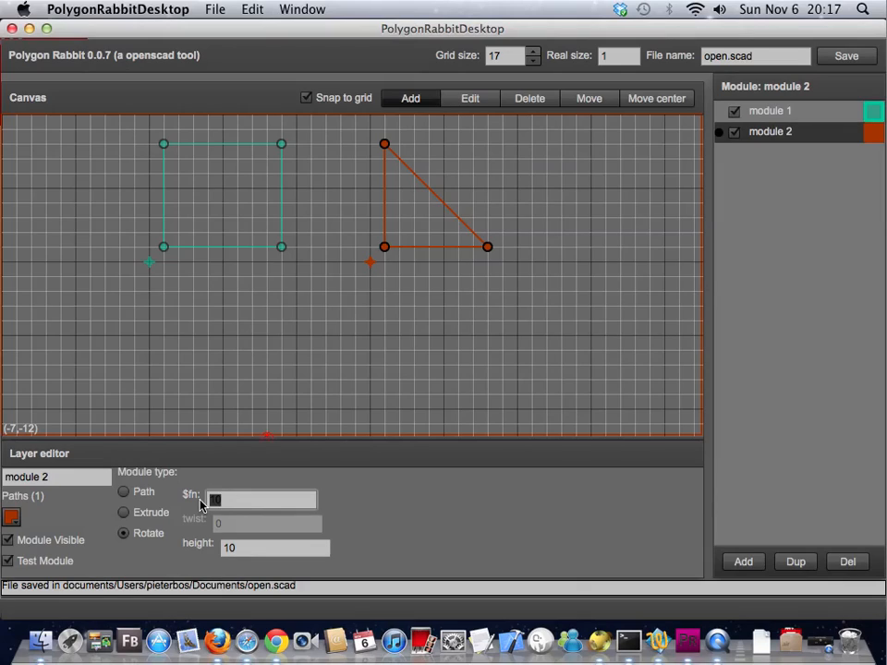
text(100)
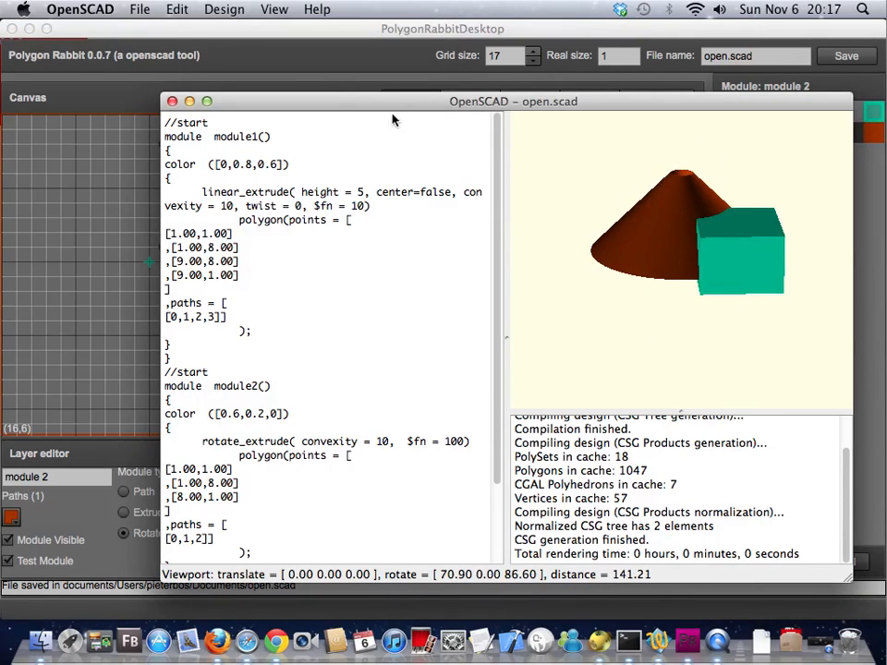
click(172, 101)
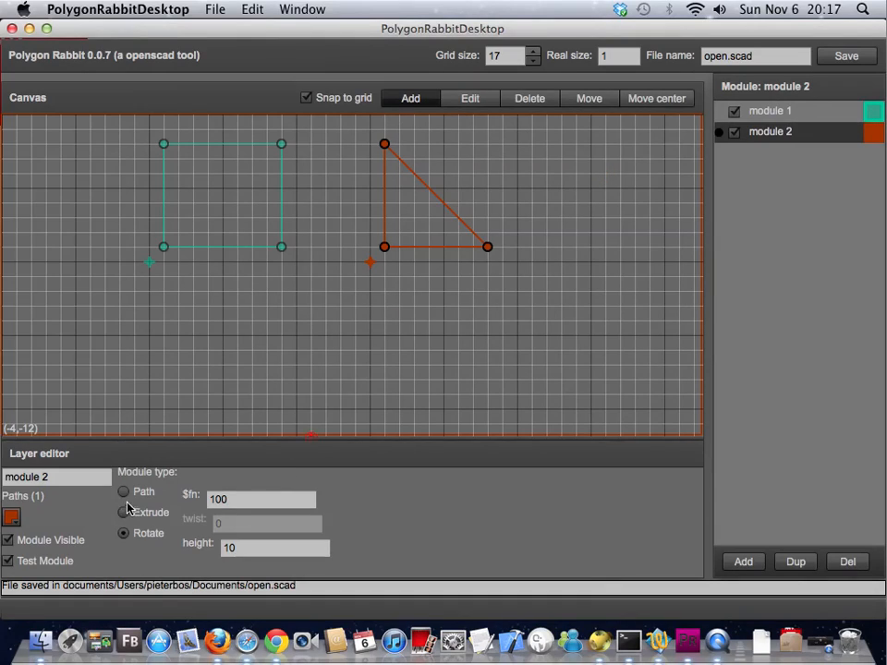
Step: Switch the orange triangle to straight extrusion, duplicate it, and select the copy
click(124, 512)
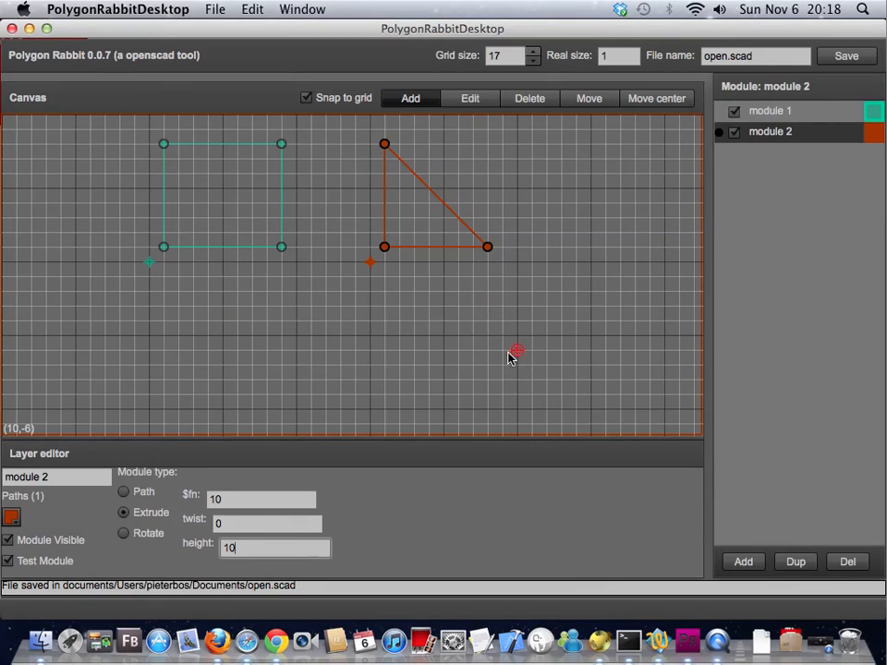
mouse_move(519, 324)
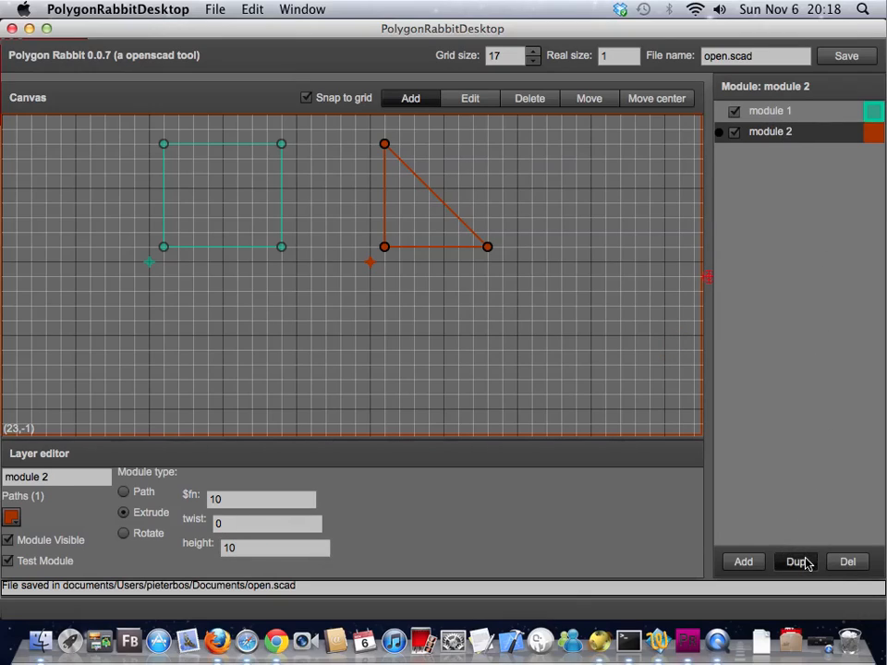
click(795, 561)
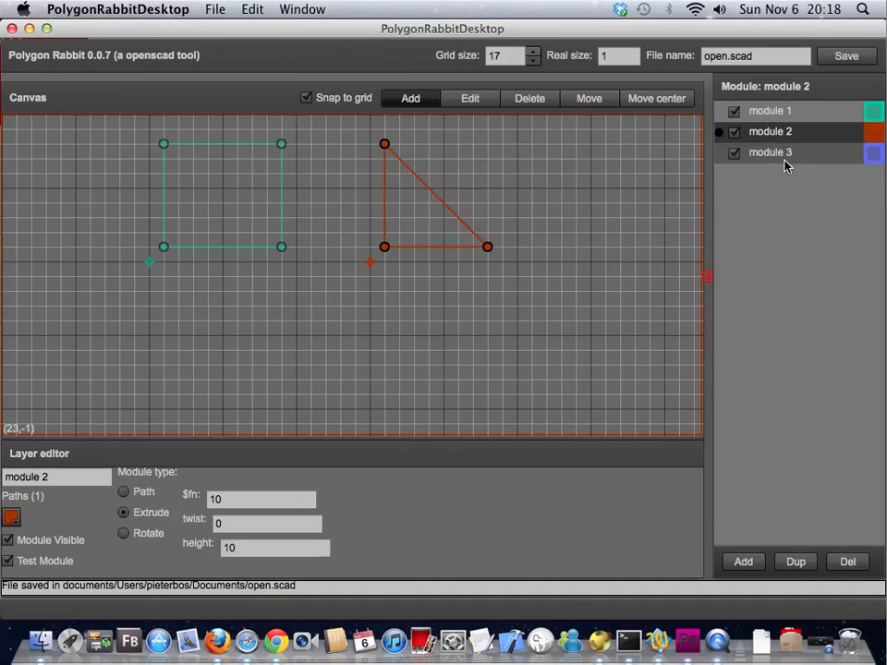
click(770, 153)
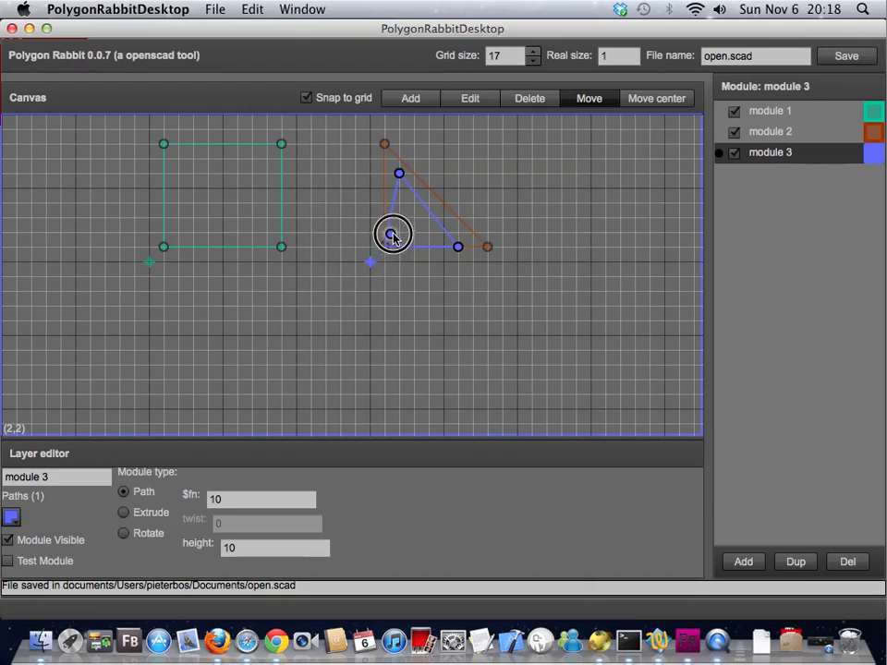
Step: Shrink the copied triangle, extrude it to height 15, and mark it as the test module
drag(392, 233, 383, 246)
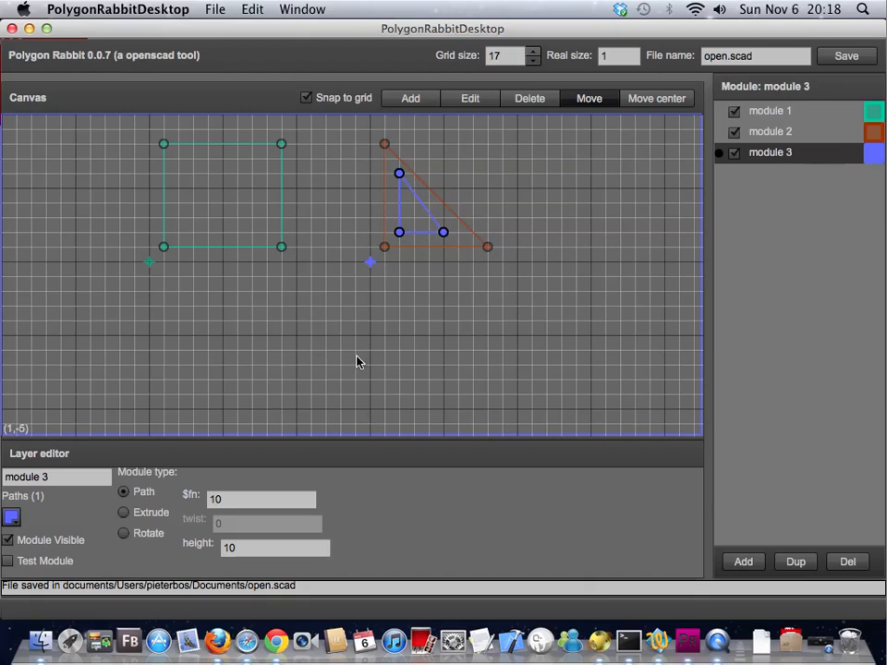
mouse_move(376, 328)
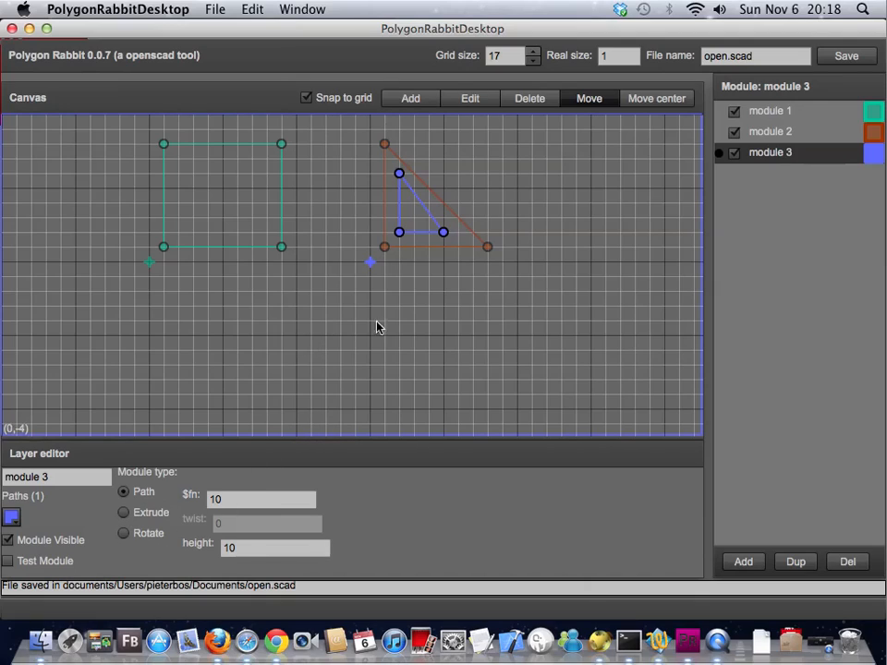
click(124, 512)
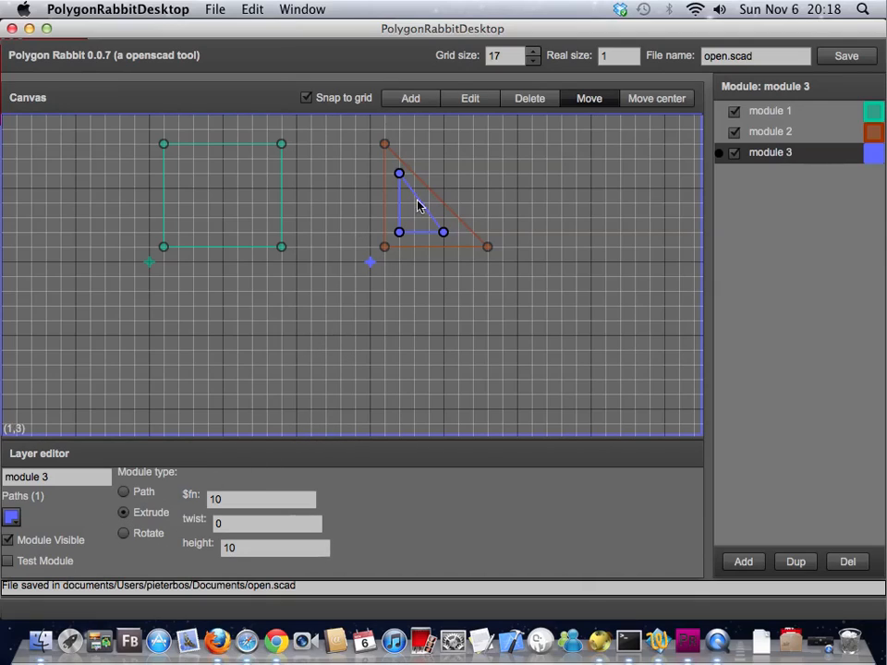
click(769, 131)
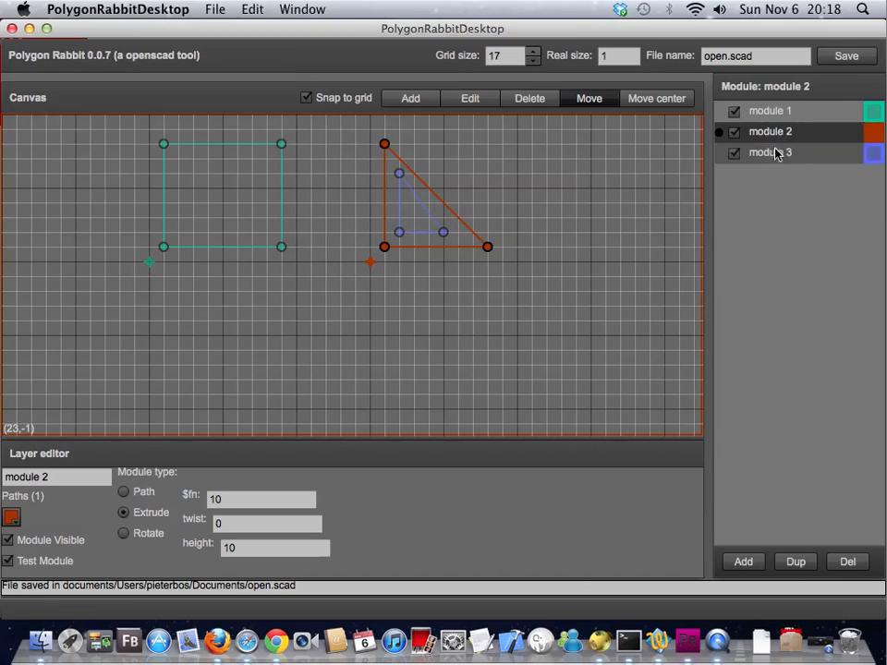
click(770, 152)
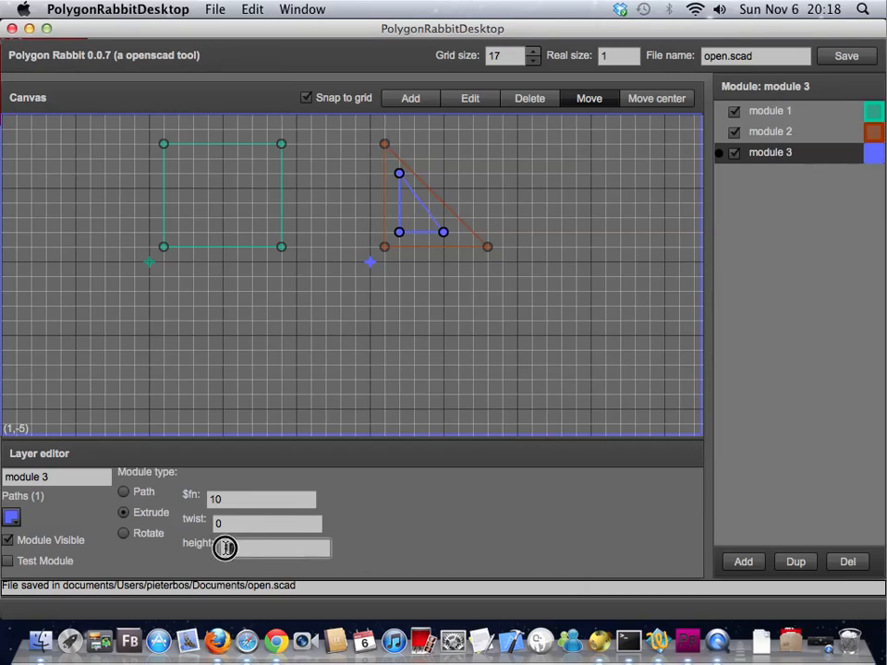
text(15)
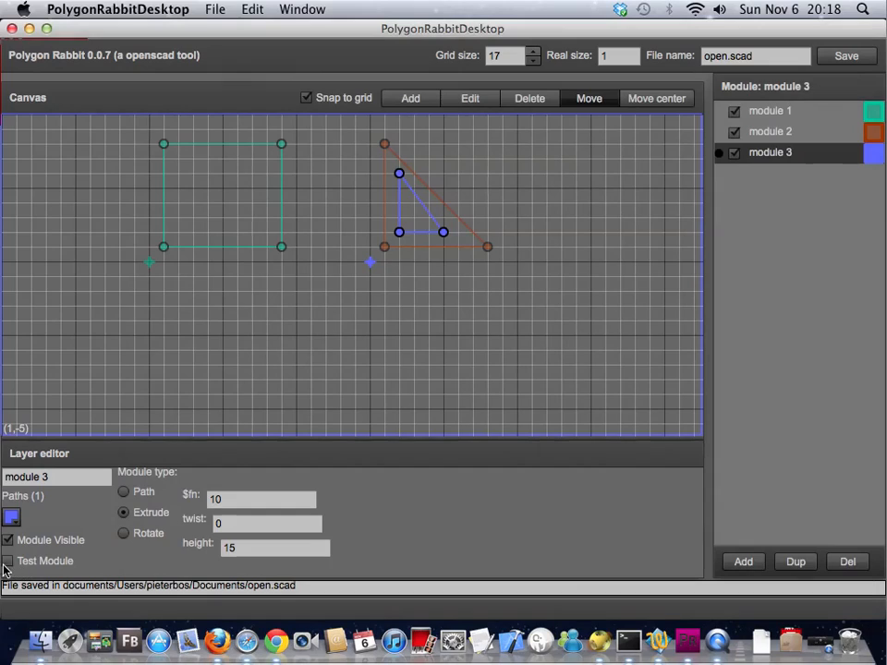
click(7, 560)
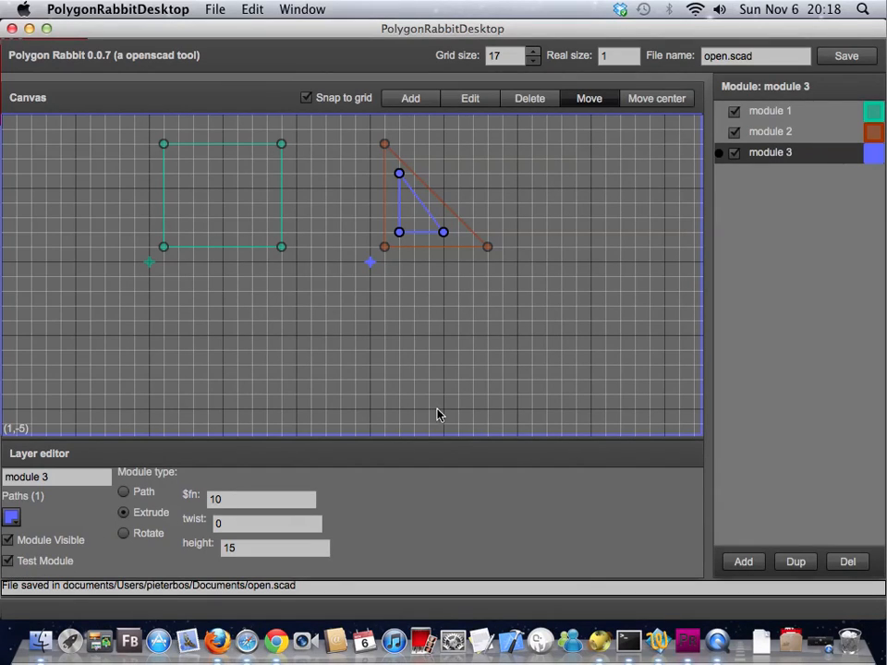
mouse_move(305, 624)
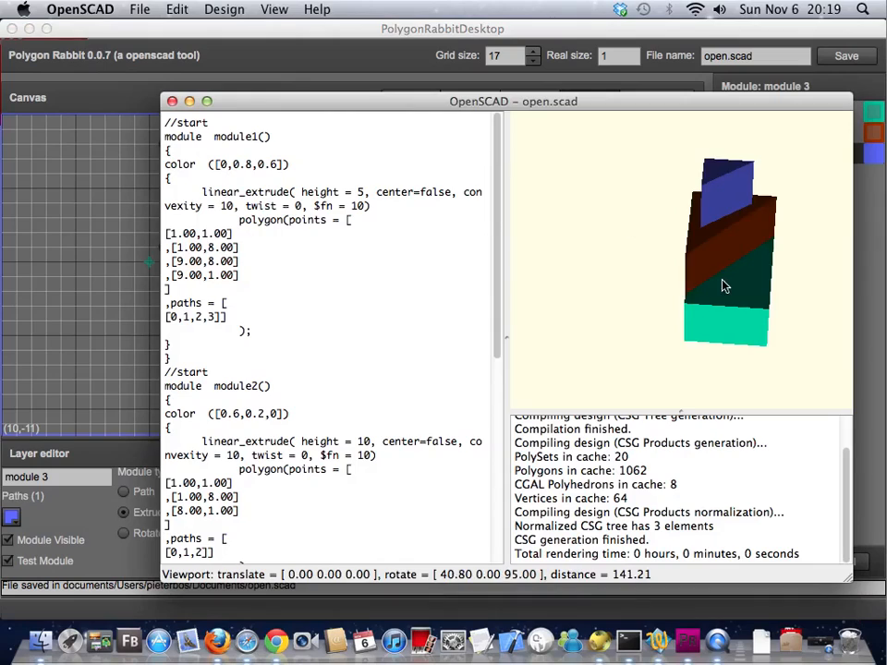
Step: Orbit the OpenSCAD preview to inspect the three stacked extrusions
drag(725, 287, 582, 319)
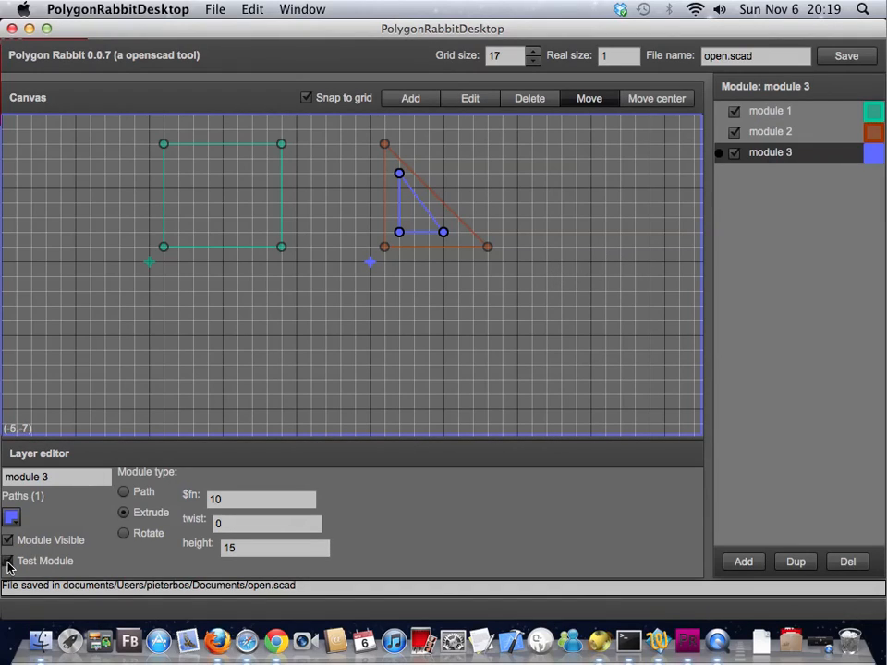
Step: Clear the Test Module flag from the blue and orange triangle modules
click(770, 131)
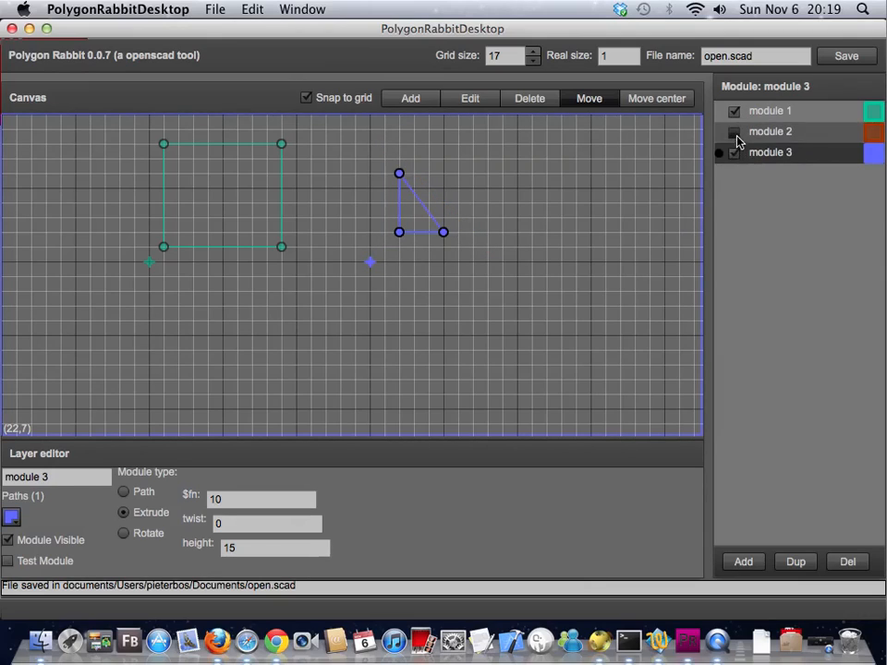
click(769, 131)
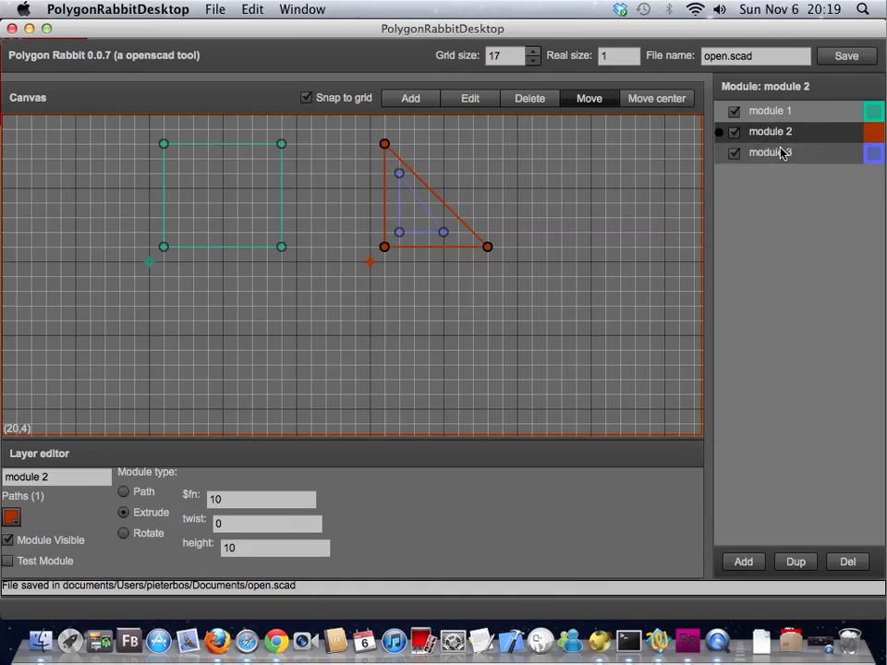
click(769, 151)
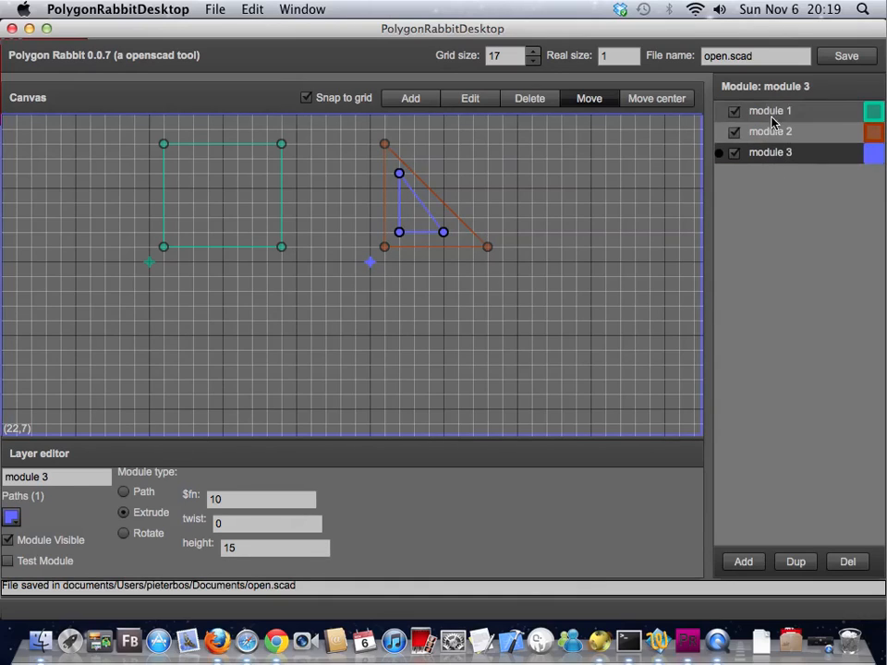
Step: Select the green square module and start adding a smaller square inside it
click(769, 110)
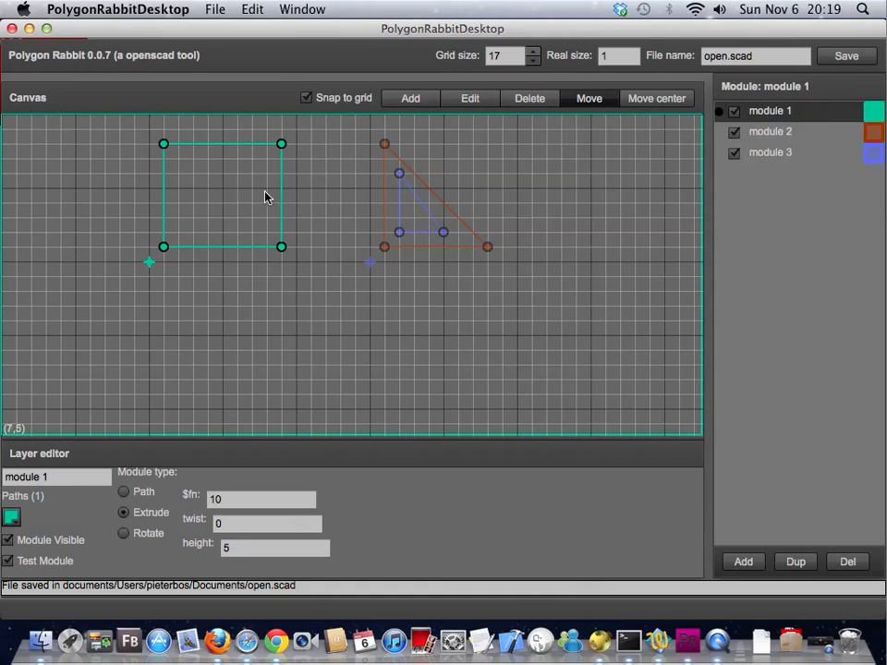
click(410, 98)
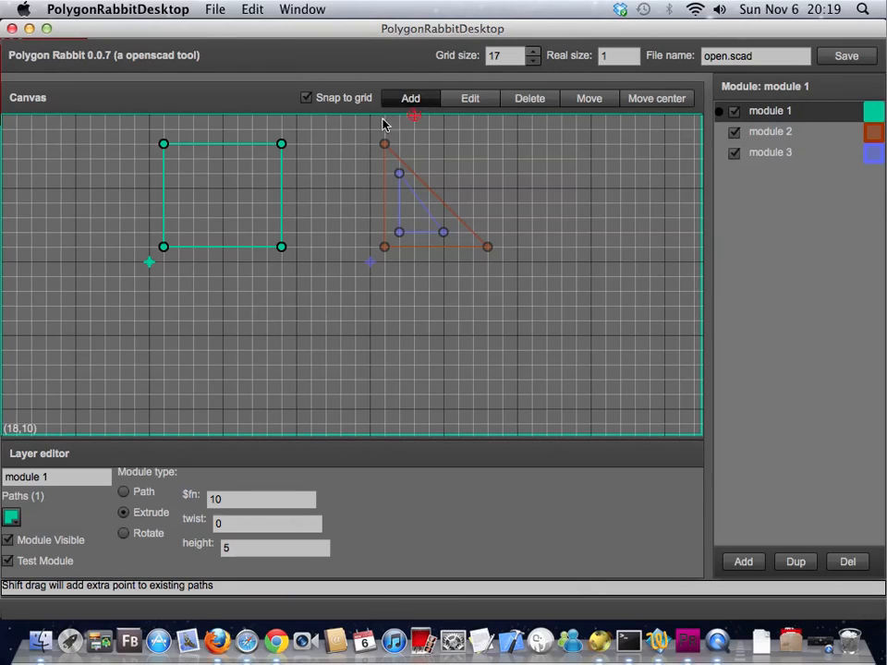
click(263, 161)
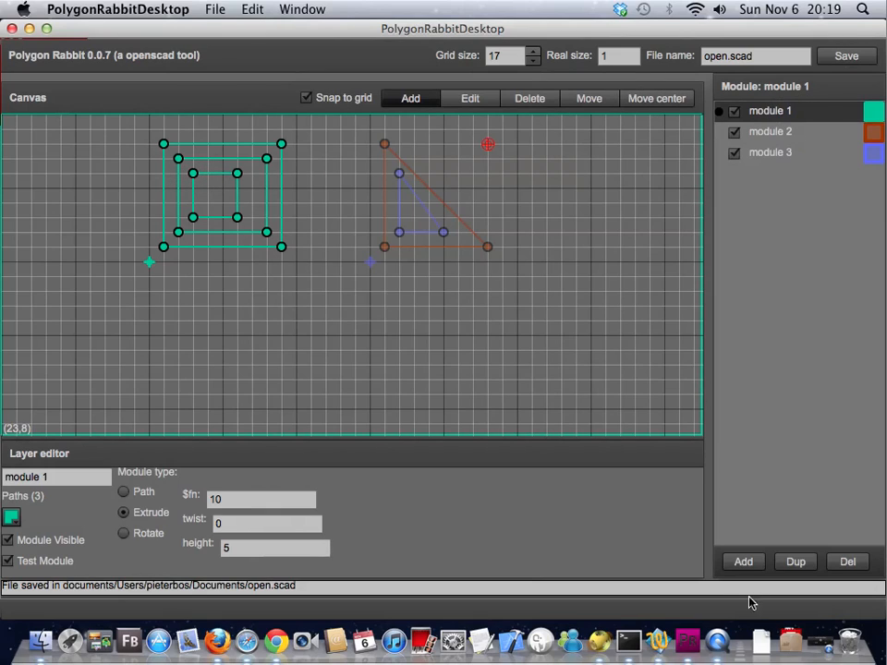
mouse_move(685, 596)
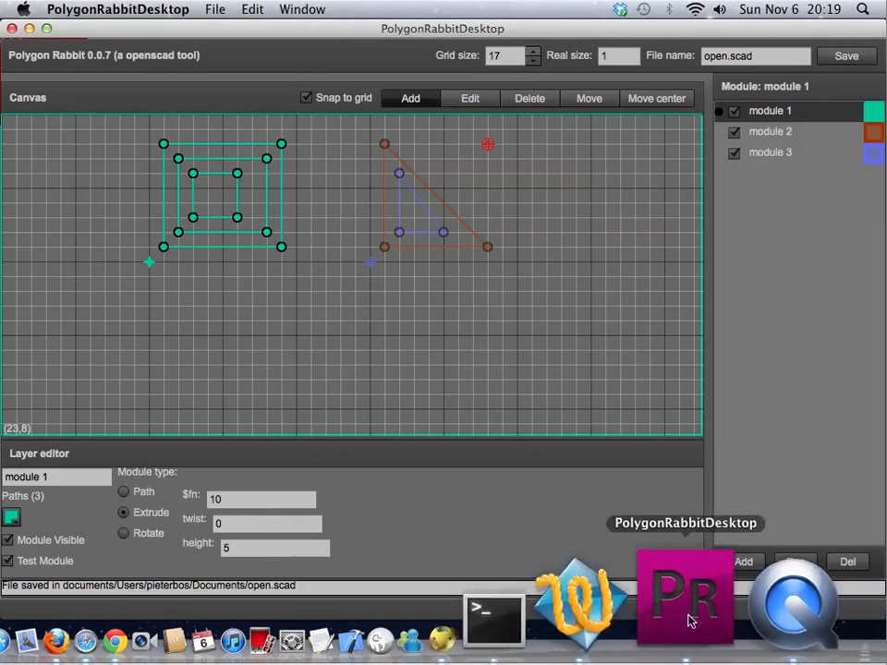
mouse_move(265, 600)
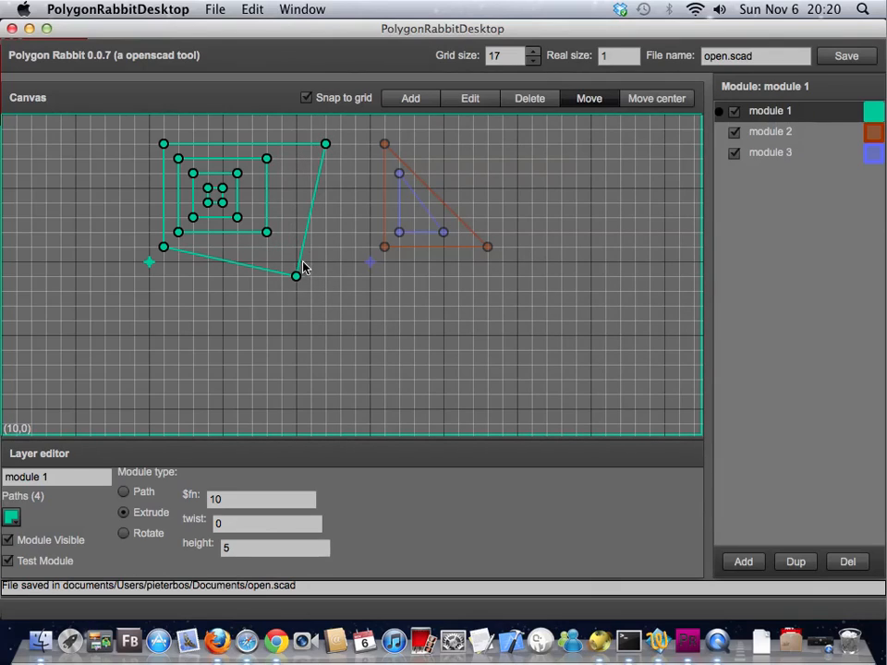
mouse_move(452, 134)
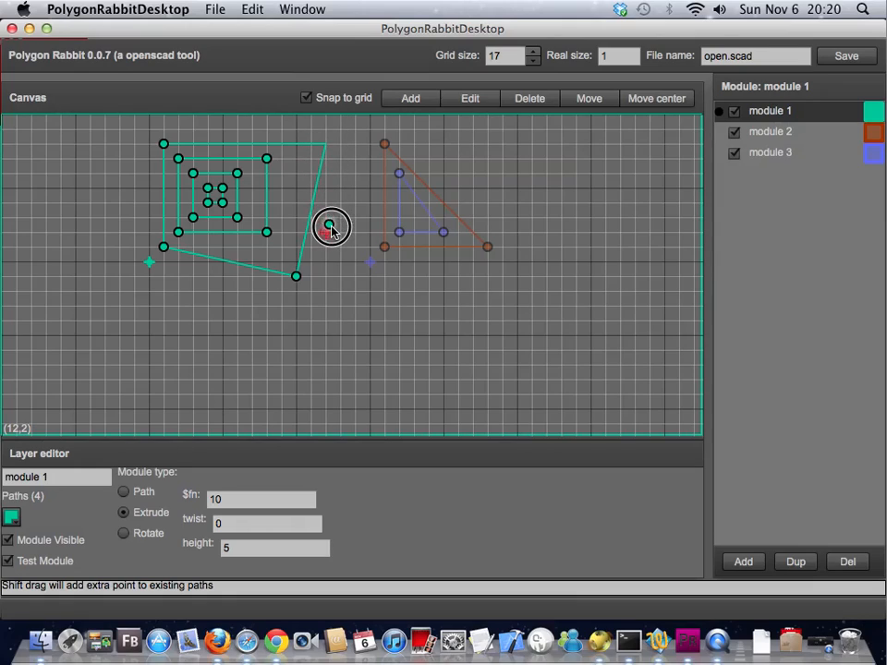
Step: Add an extra point to the green module's outer outline and save to open.scad
drag(330, 227, 326, 148)
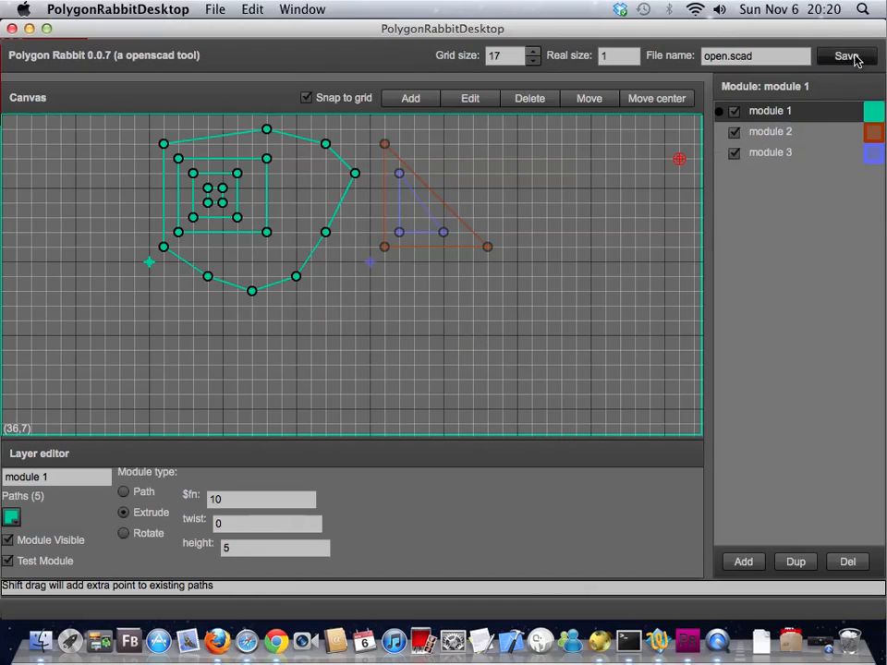
click(845, 55)
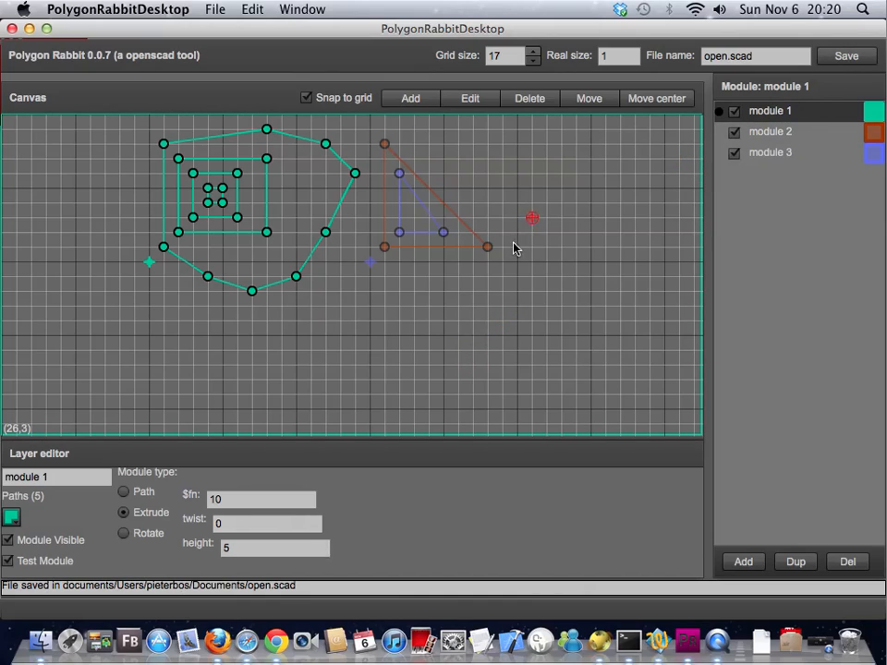
drag(531, 218, 487, 307)
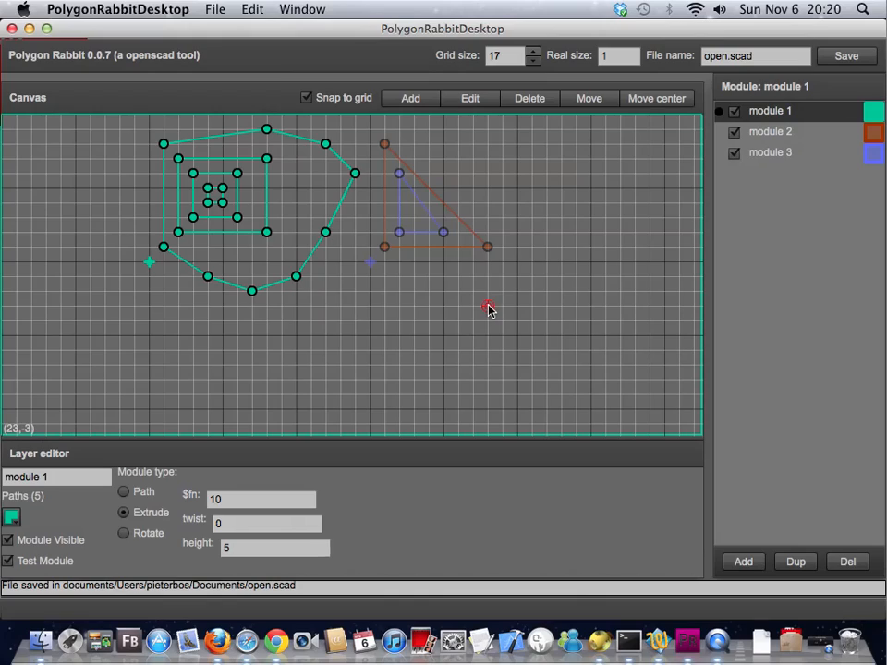